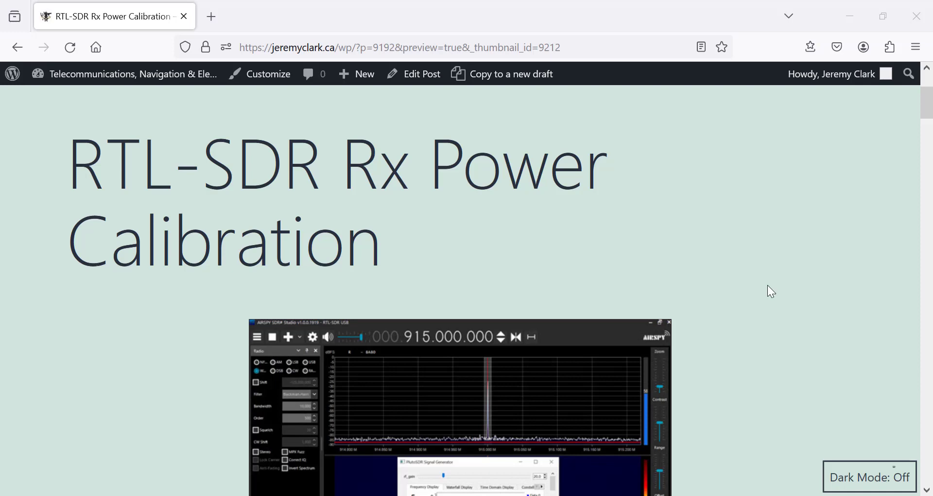
mouse_move(775, 287)
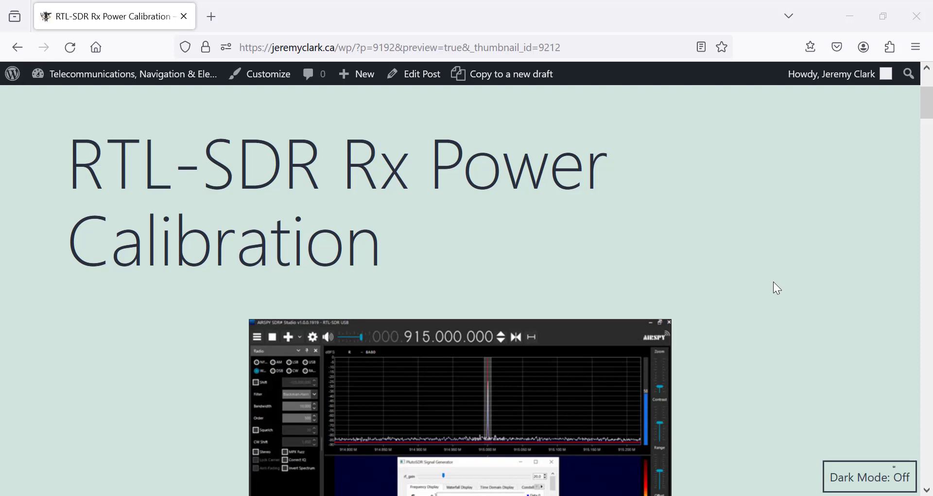
mouse_move(796, 274)
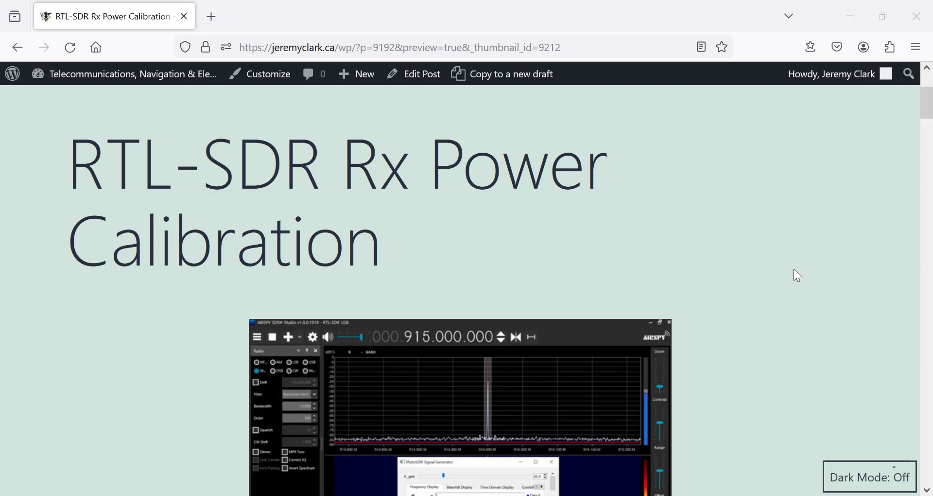
mouse_move(783, 122)
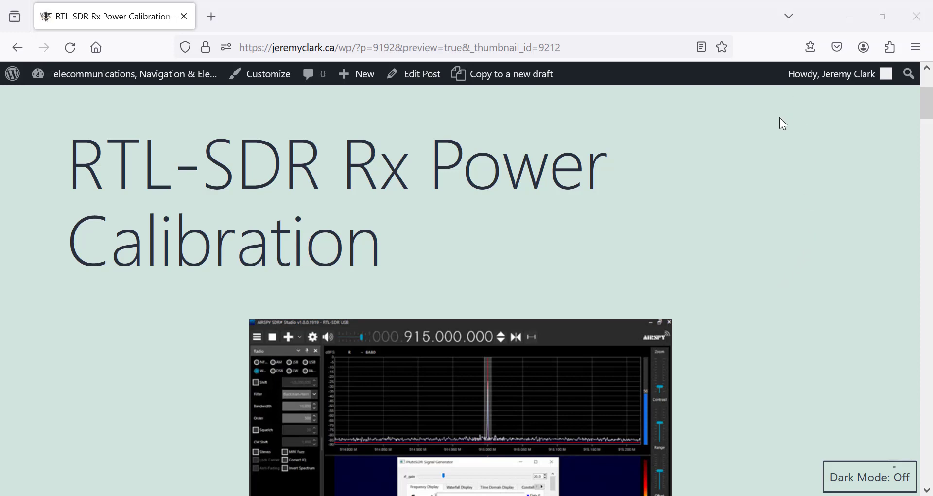
mouse_move(769, 173)
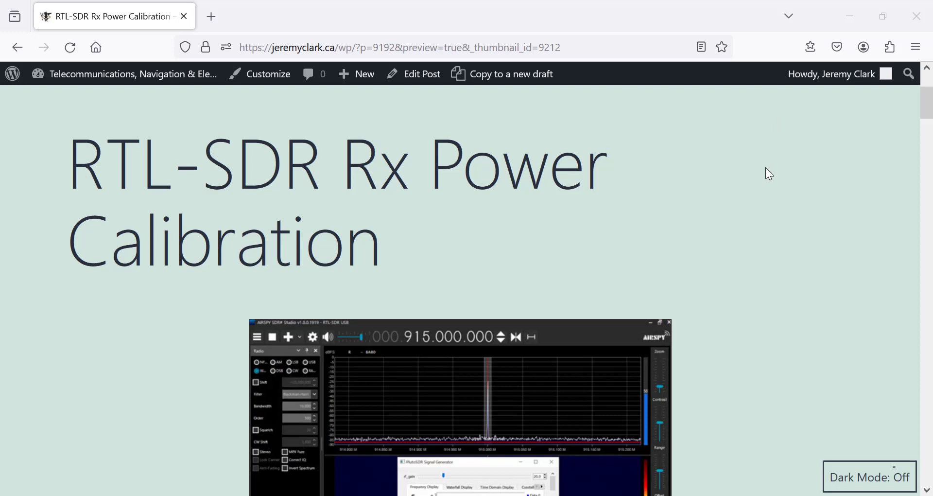
Scroll the post preview down to the Measurement Setup section and its Fig.1 setup diagram.
scroll("down", 3)
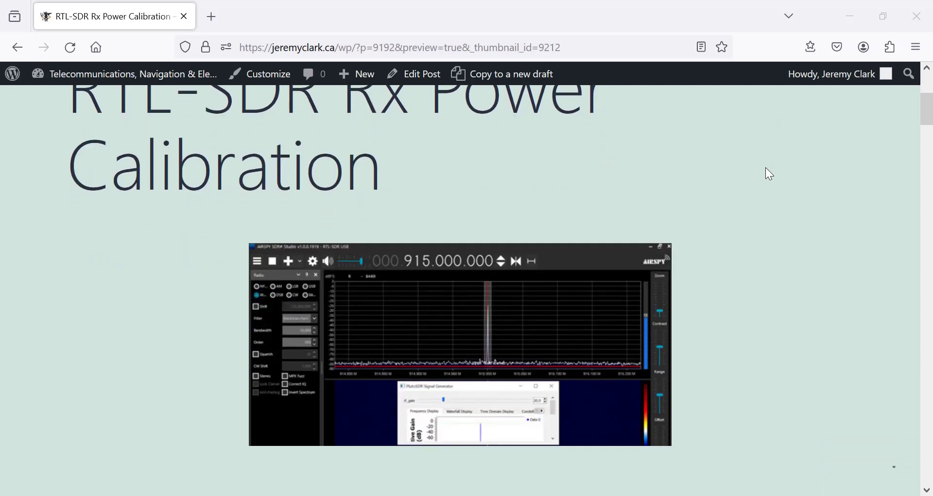
scroll("down", 3)
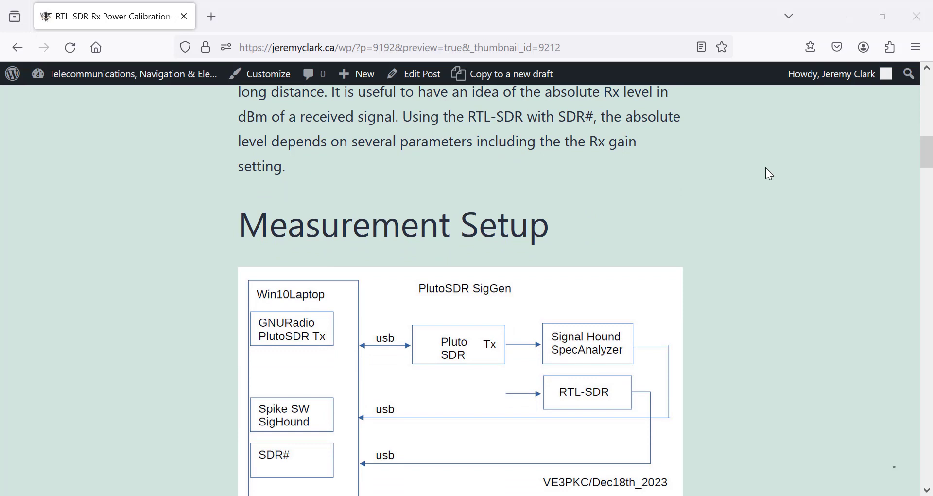
scroll("down", 3)
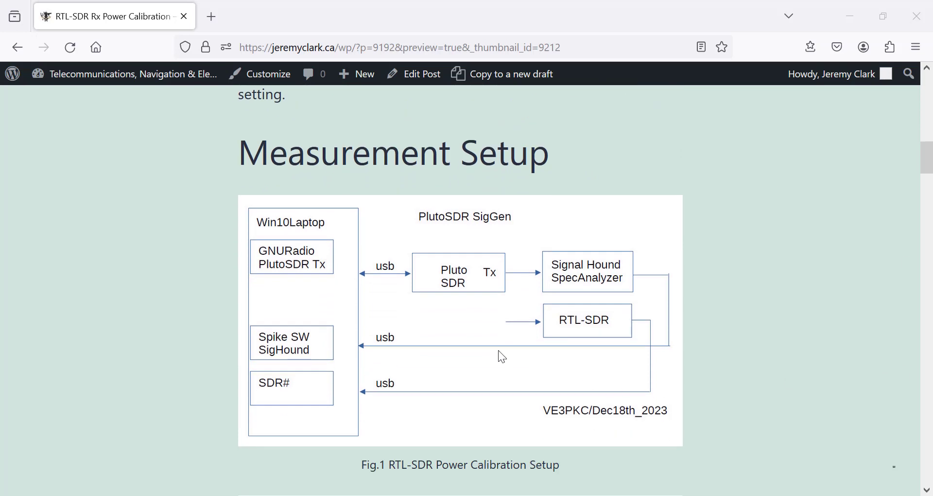
mouse_move(449, 310)
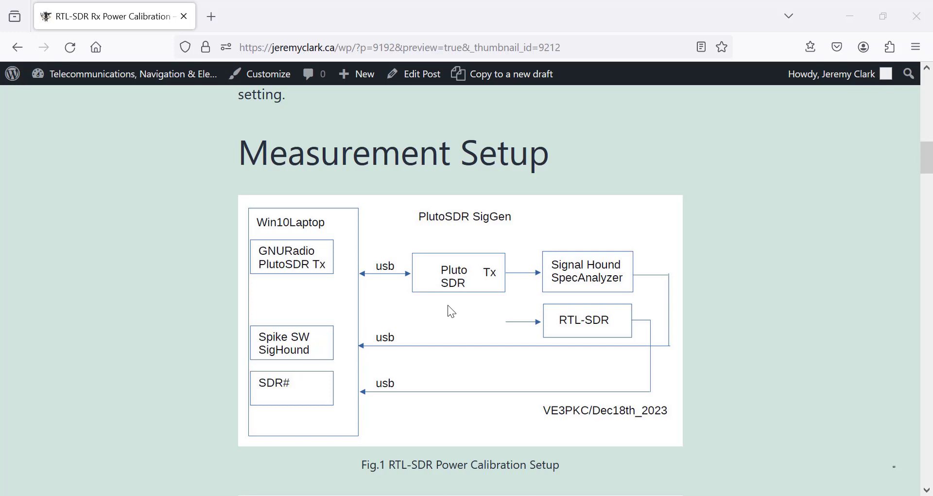
mouse_move(262, 287)
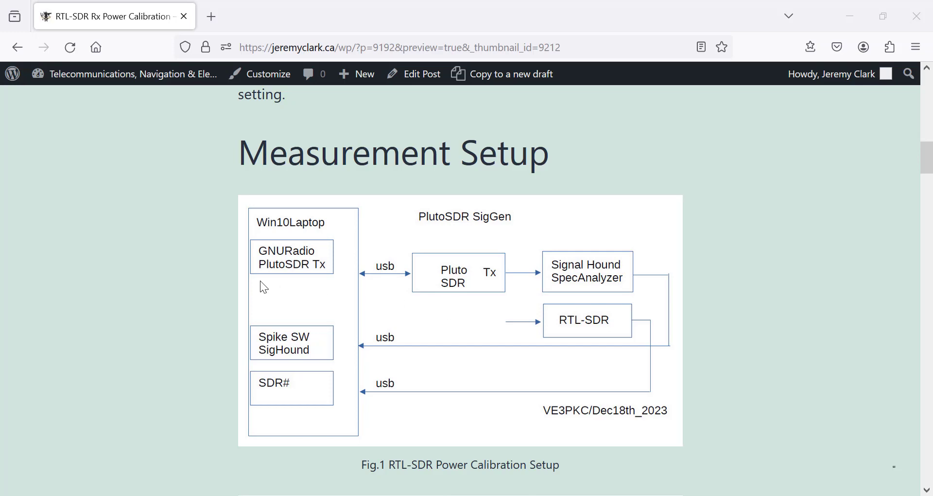
mouse_move(280, 289)
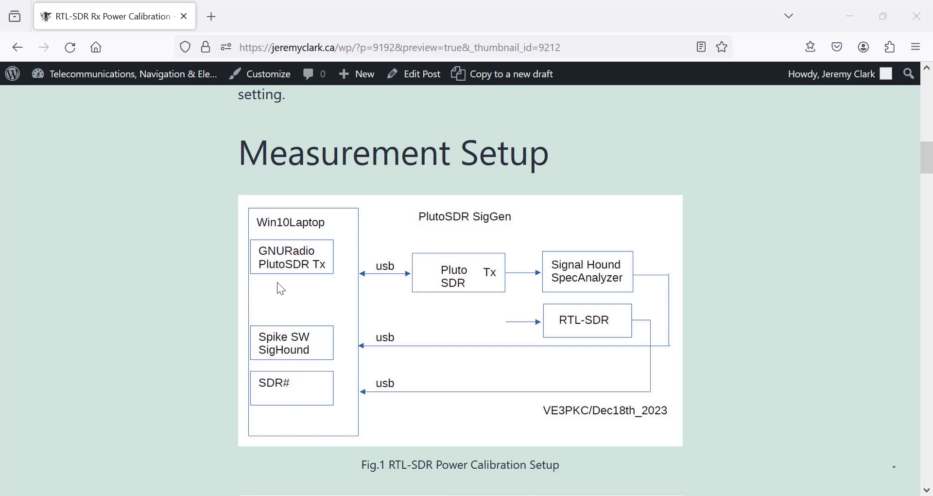
mouse_move(297, 283)
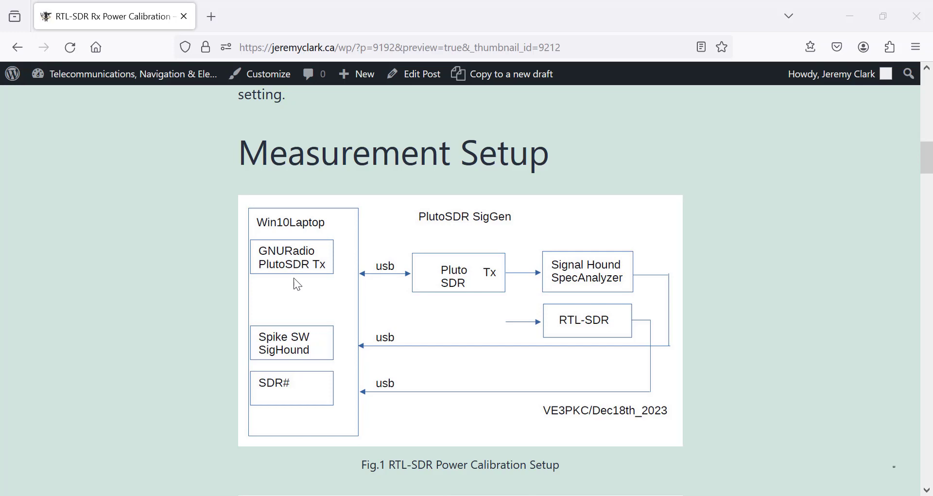
mouse_move(517, 281)
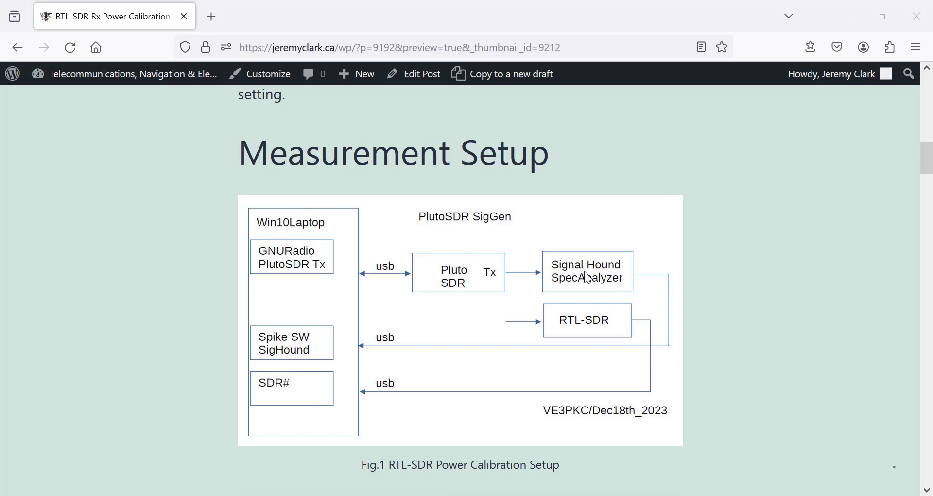
mouse_move(305, 354)
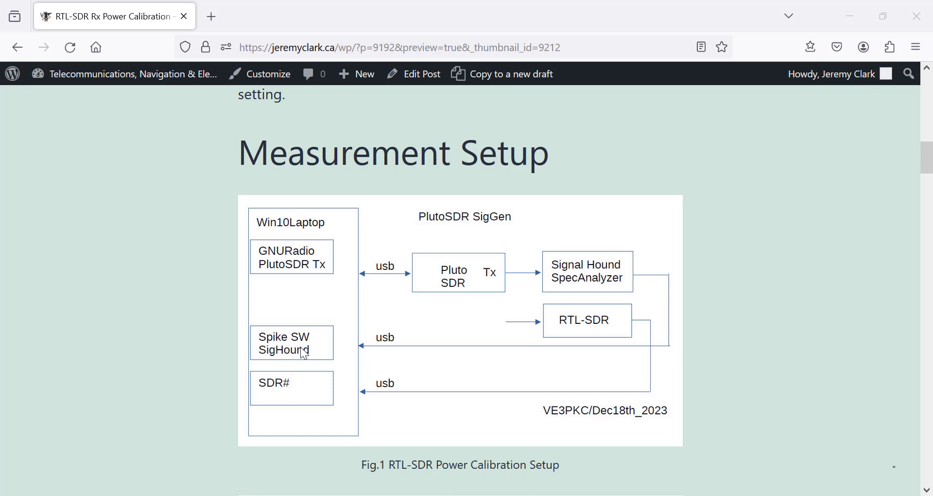
mouse_move(306, 267)
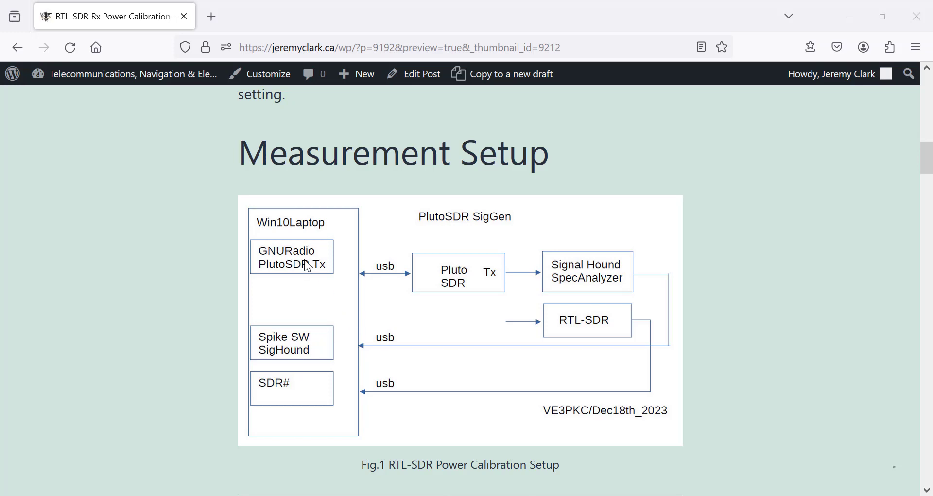
mouse_move(375, 271)
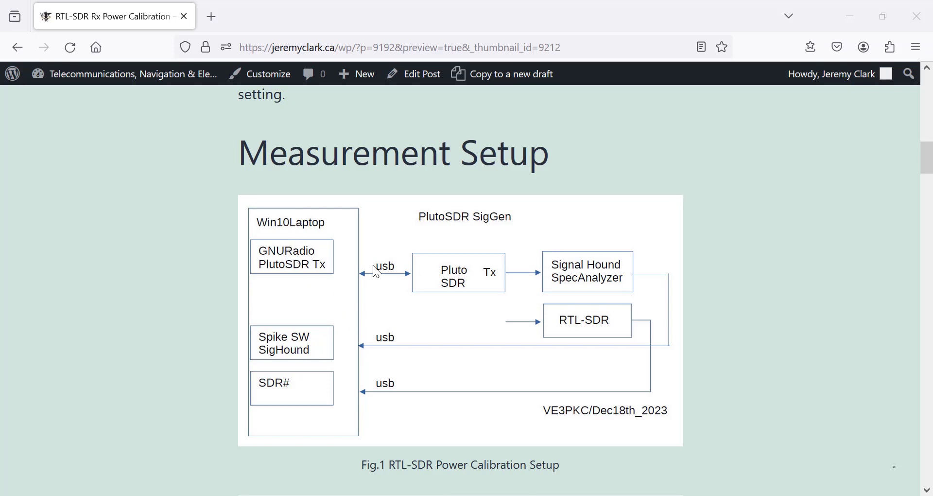
mouse_move(301, 260)
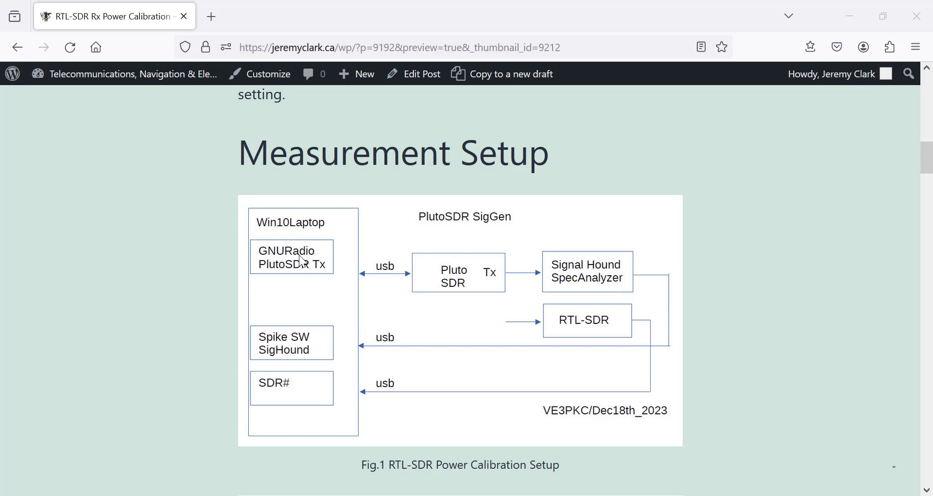
mouse_move(312, 314)
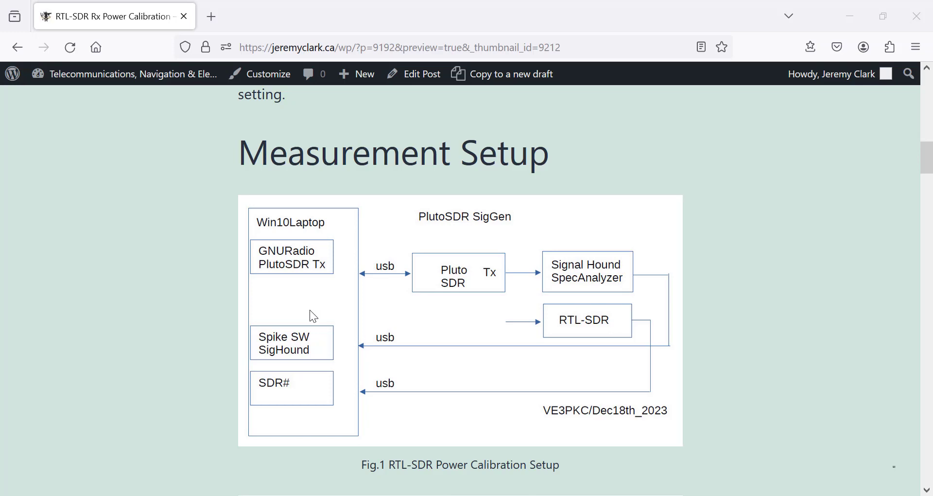
mouse_move(558, 278)
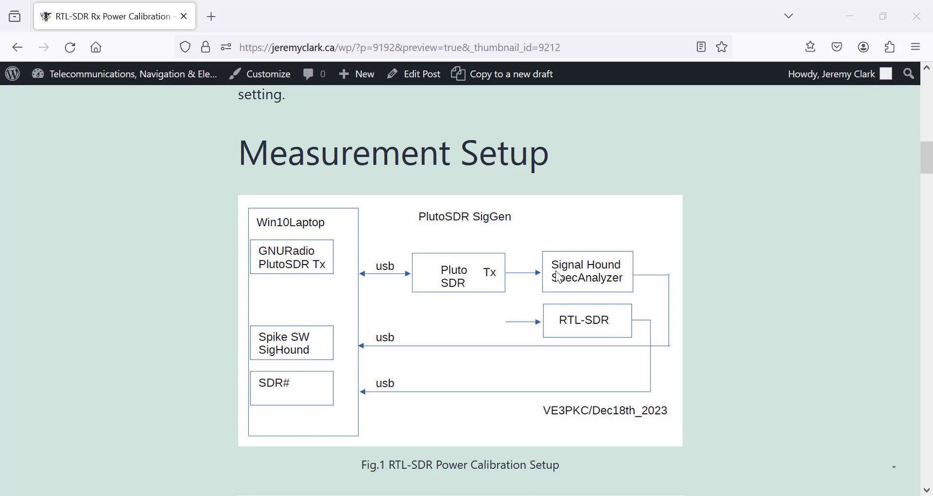
mouse_move(520, 281)
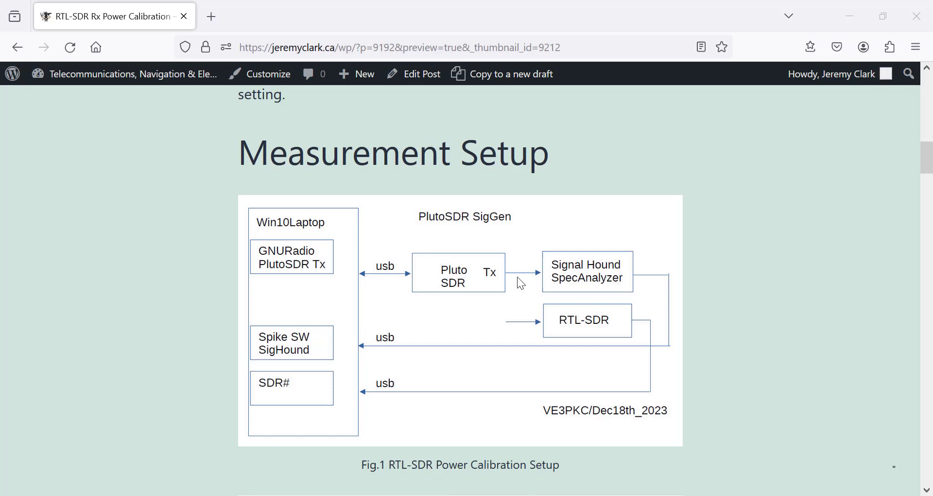
mouse_move(541, 326)
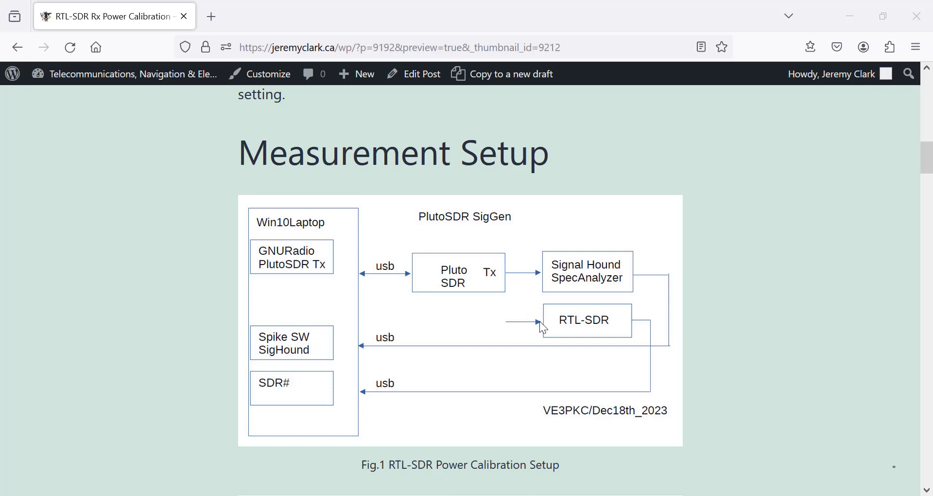
mouse_move(291, 401)
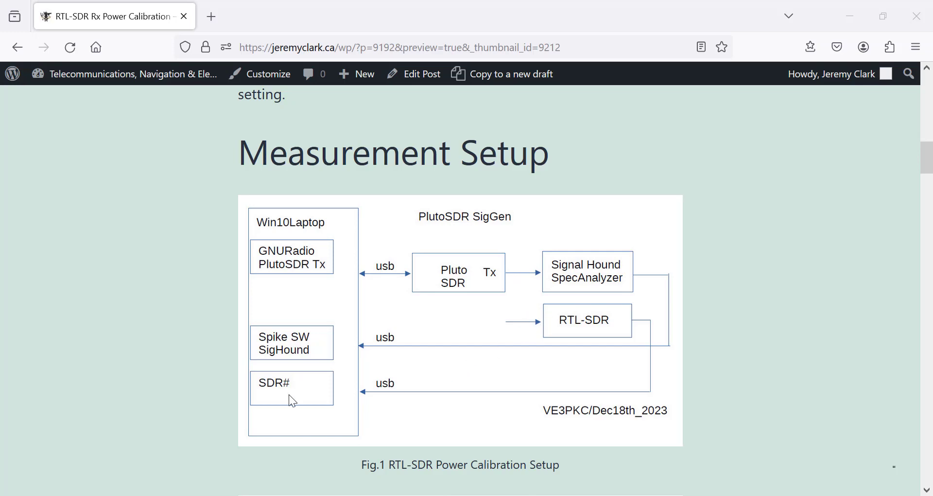
mouse_move(302, 393)
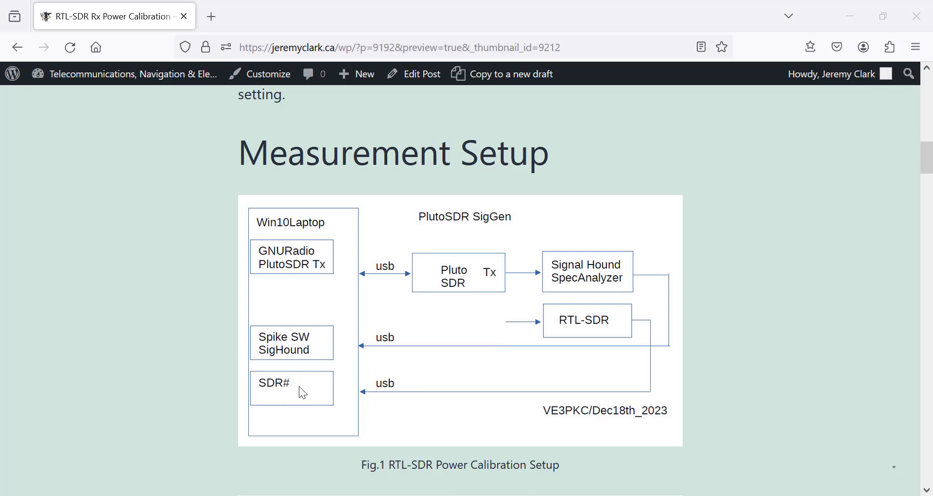
mouse_move(288, 396)
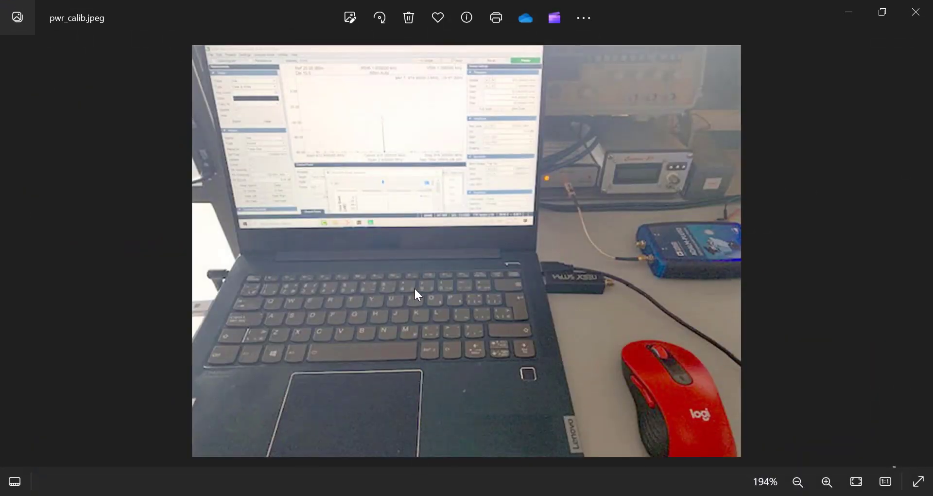
mouse_move(340, 163)
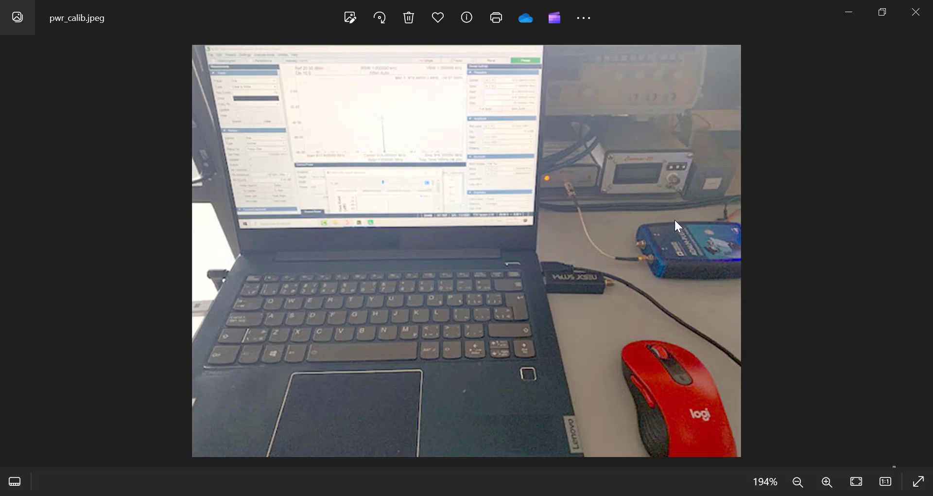
mouse_move(697, 248)
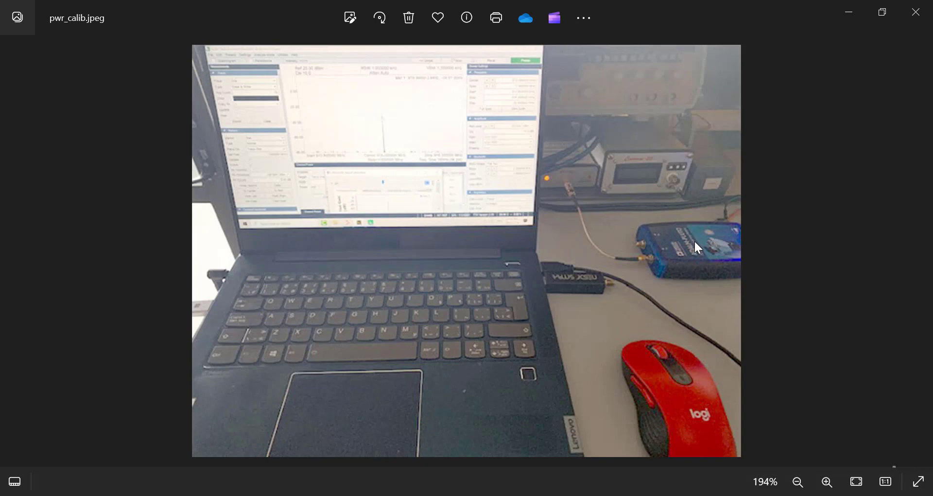
mouse_move(532, 263)
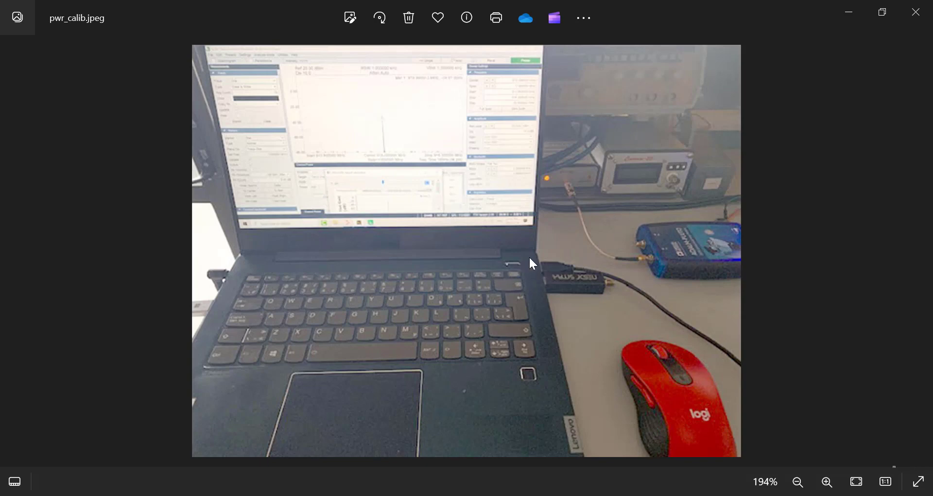
mouse_move(579, 220)
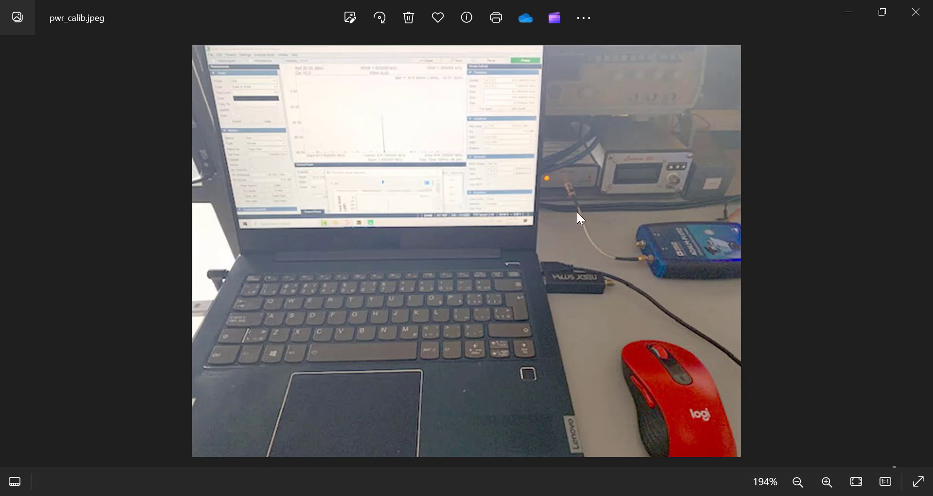
mouse_move(571, 184)
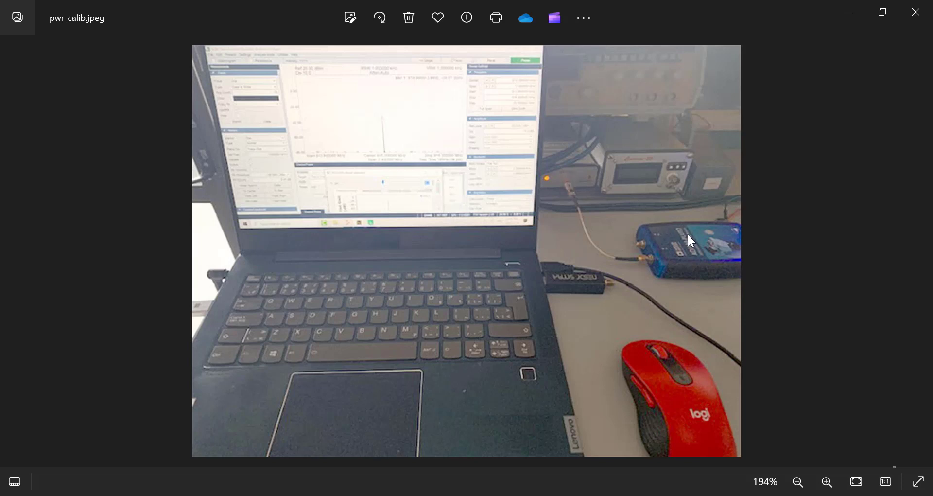
mouse_move(582, 182)
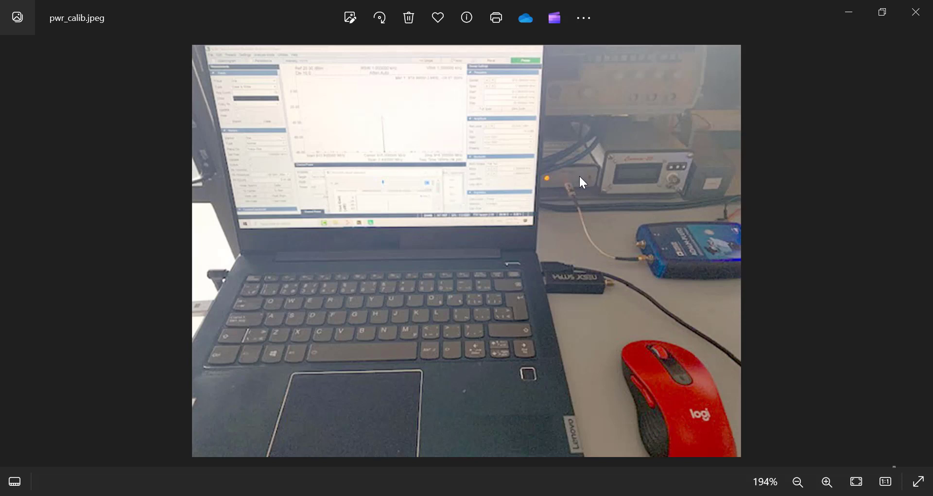
mouse_move(574, 200)
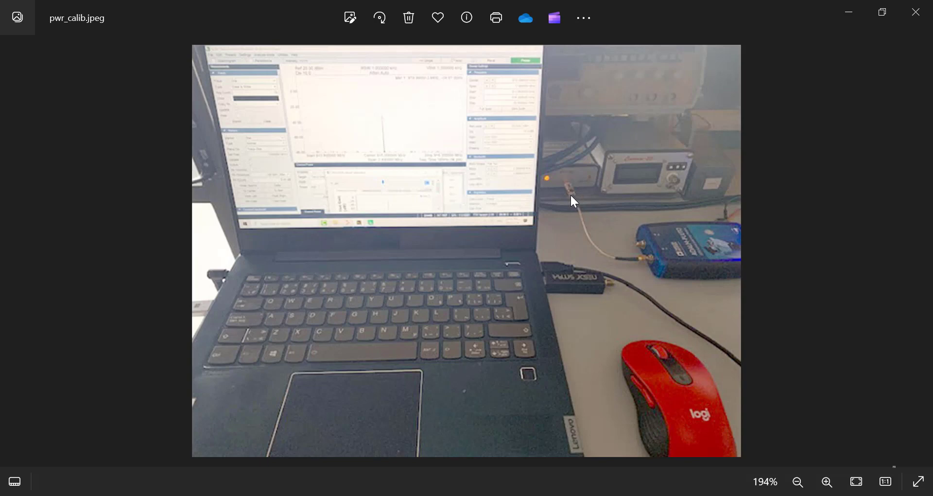
mouse_move(615, 294)
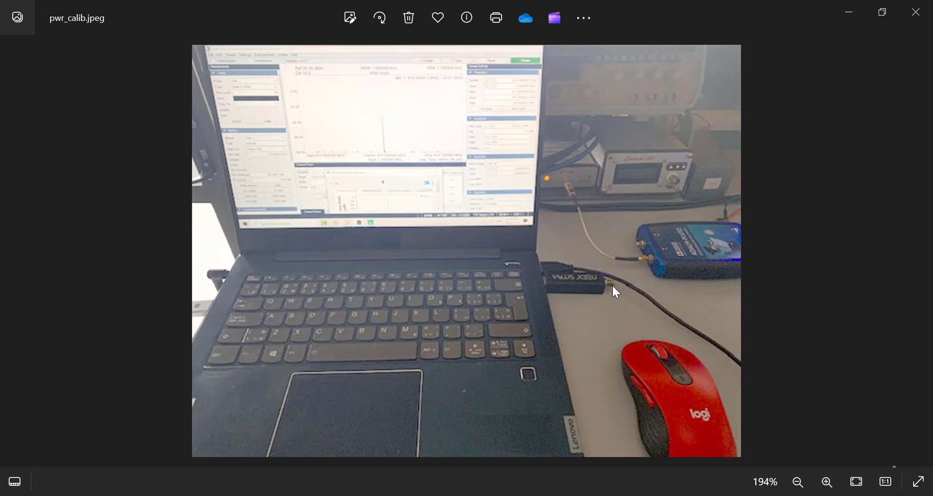
mouse_move(612, 289)
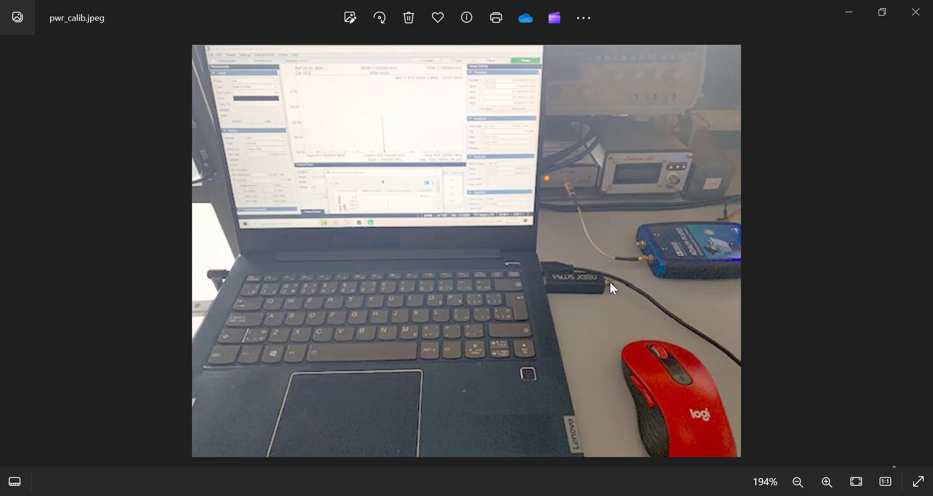
mouse_move(605, 288)
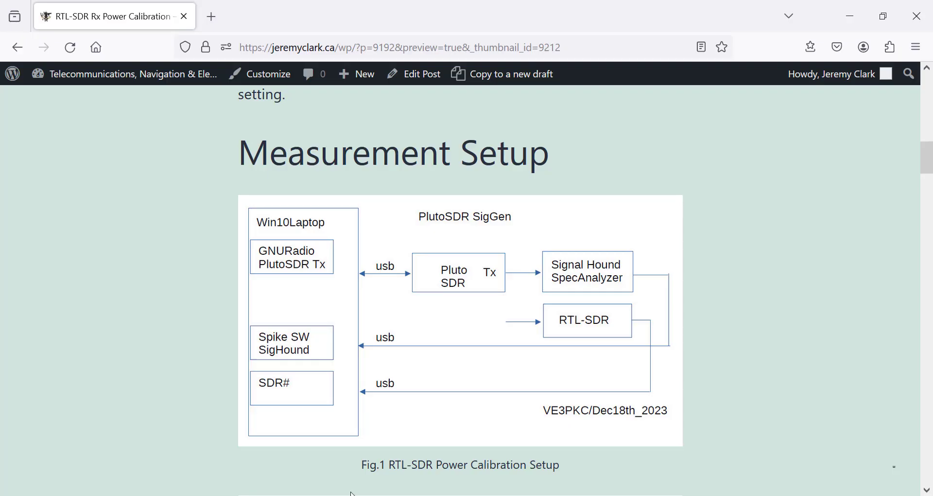
Scroll past Fig.1 to Fig.2, the GNU Radio PlutoSDR 915 MHz signal generator schematic.
scroll("down", 3)
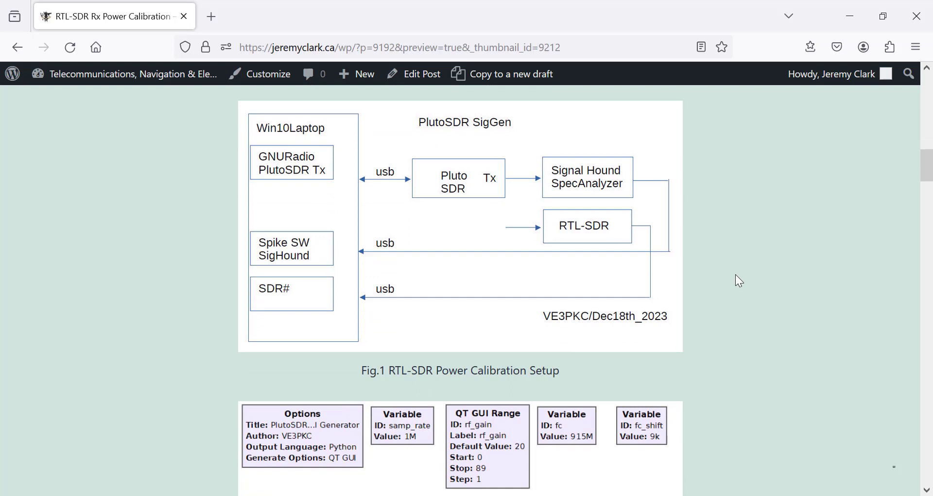
scroll("down", 3)
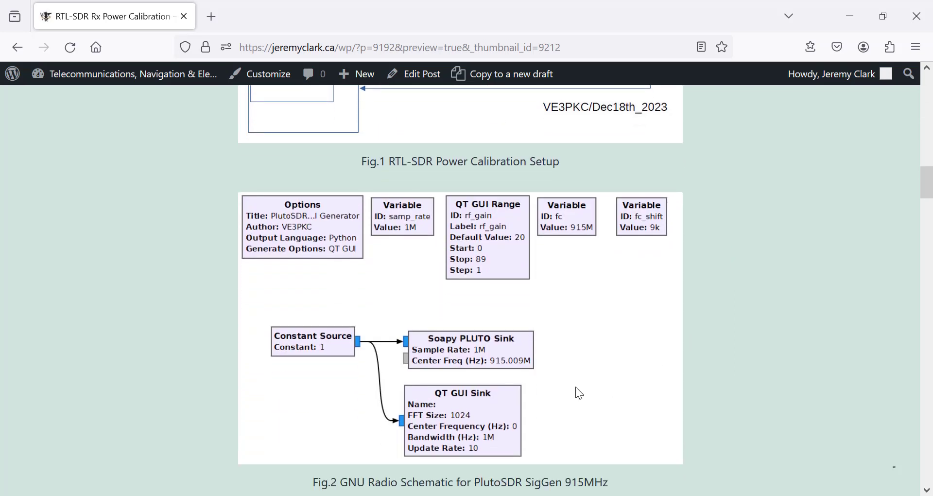
mouse_move(532, 439)
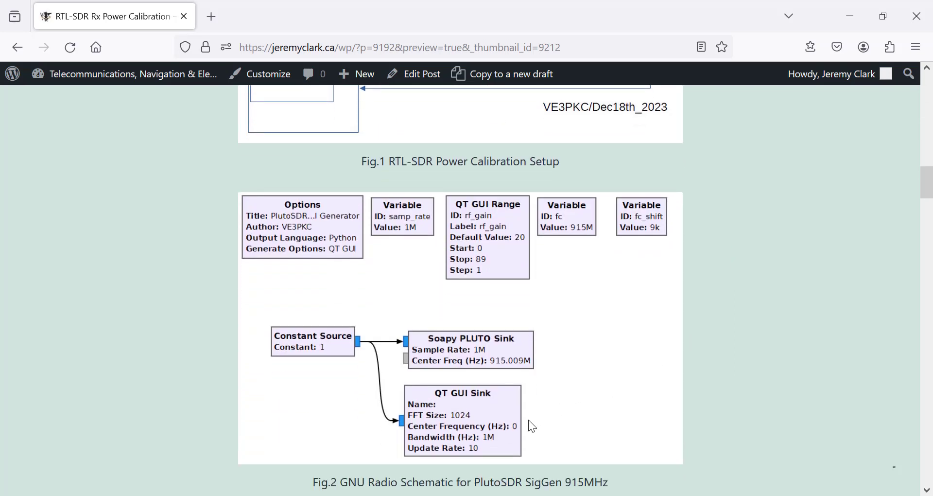
mouse_move(486, 358)
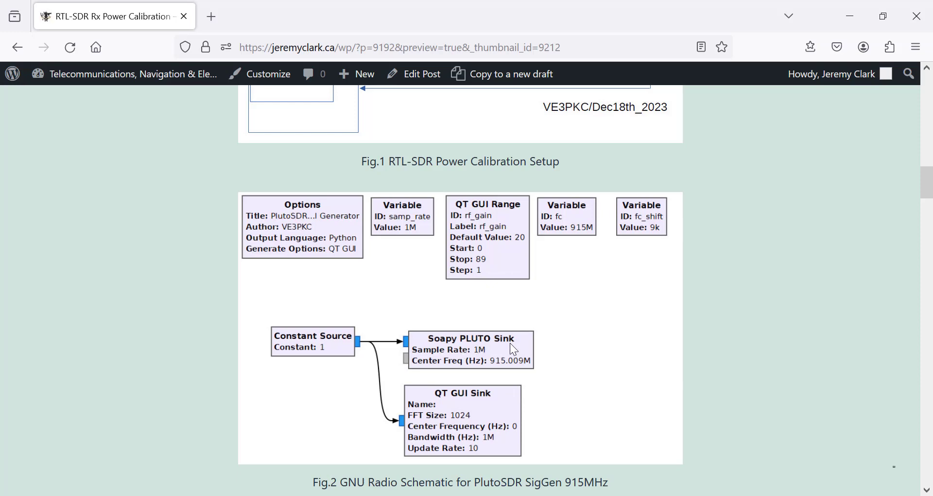
mouse_move(509, 360)
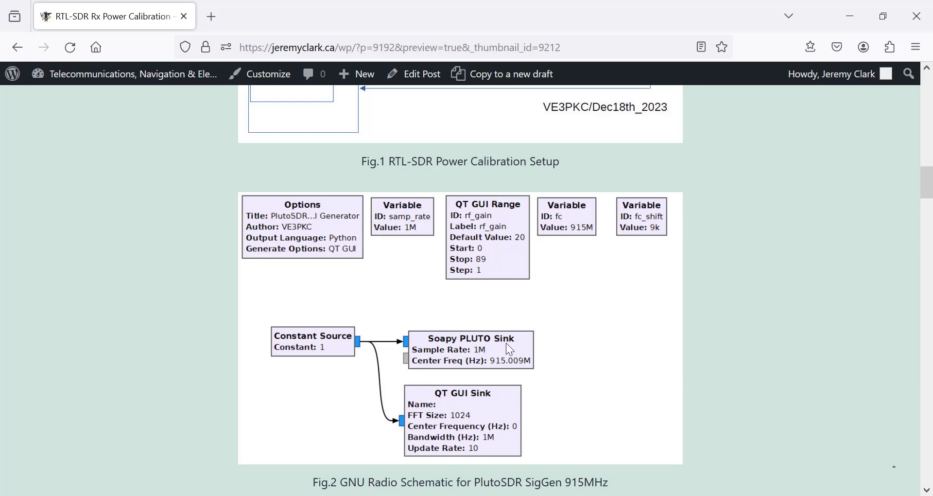
mouse_move(482, 264)
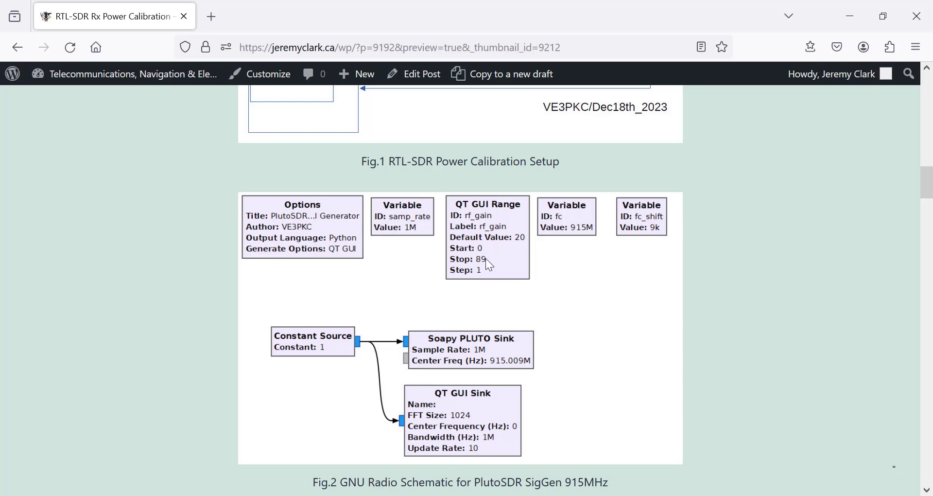
mouse_move(395, 262)
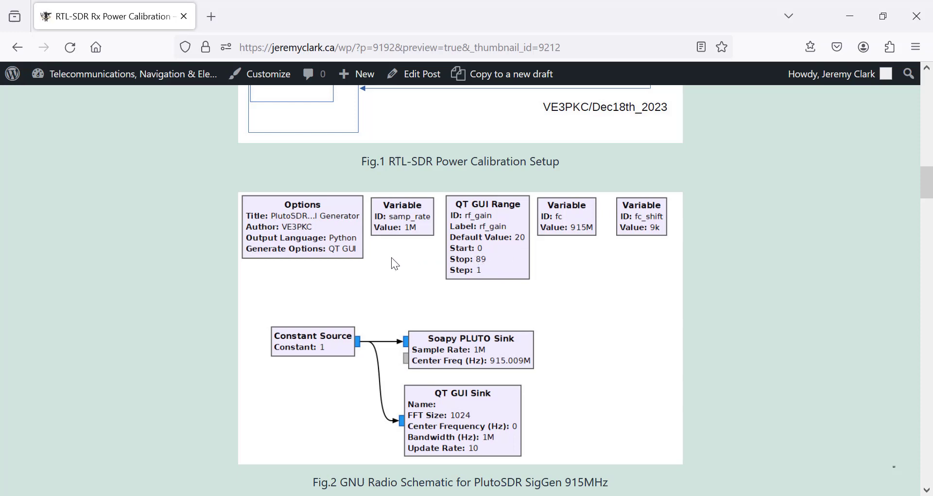
mouse_move(620, 296)
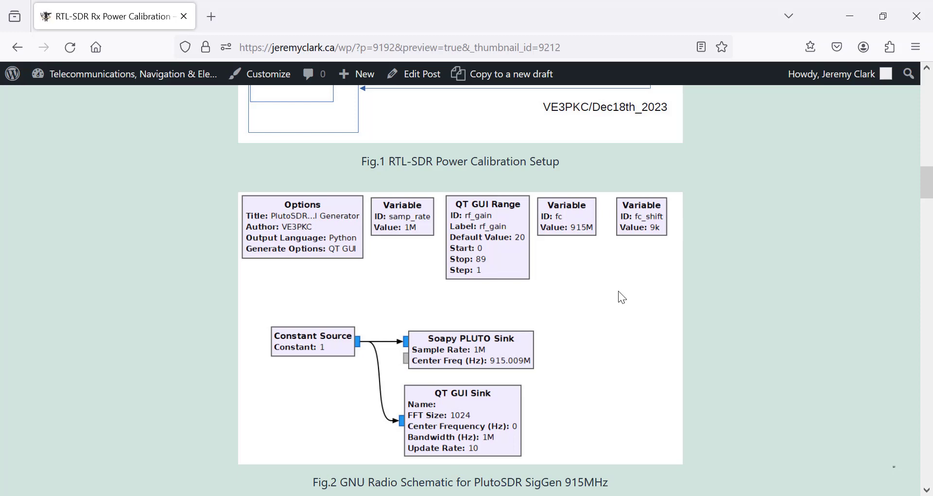
Scroll to Fig.3, the Spike capture showing rf_gain 36 giving -50 dBm at 915 MHz.
scroll("down", 3)
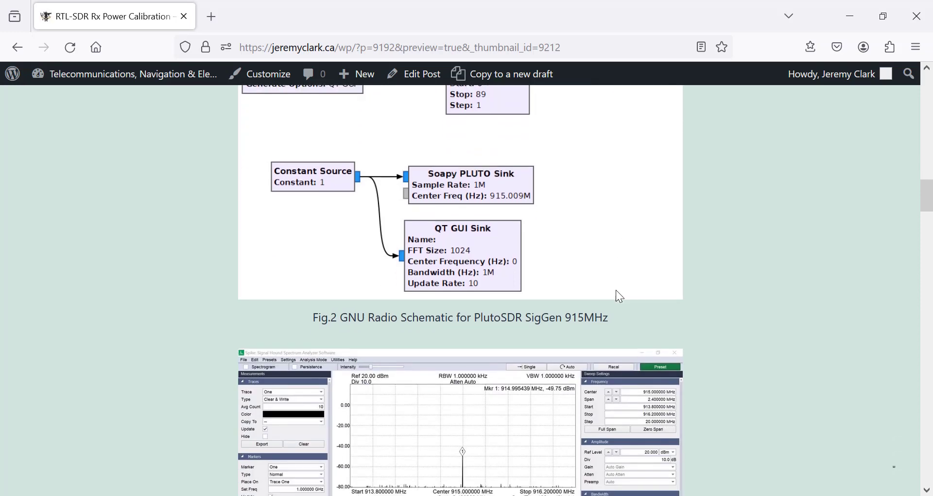
scroll("down", 3)
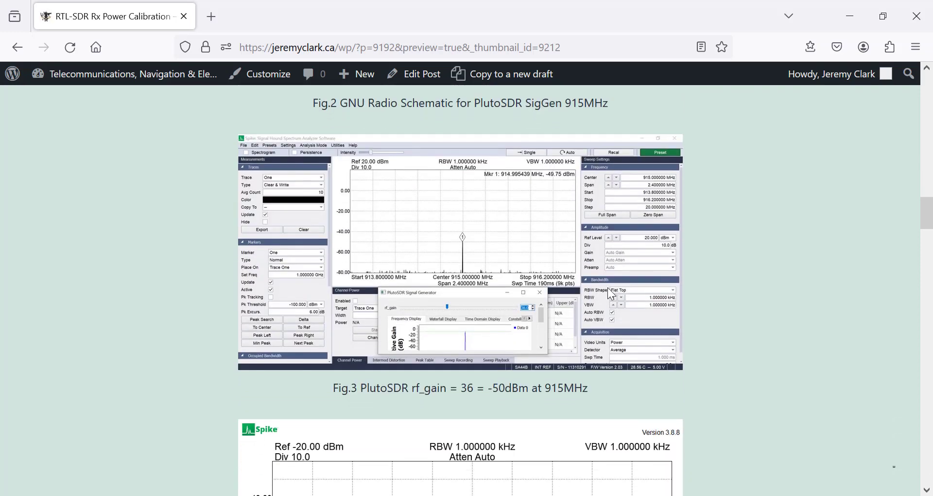
mouse_move(507, 217)
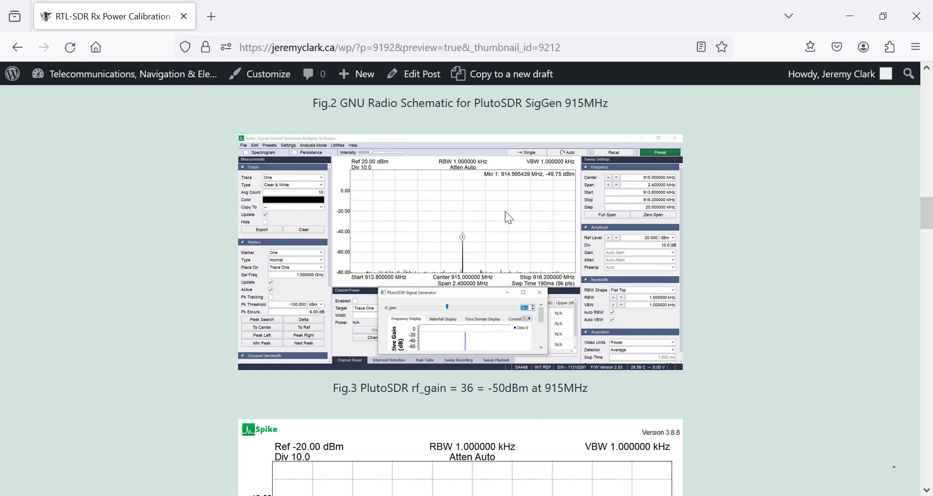
mouse_move(473, 242)
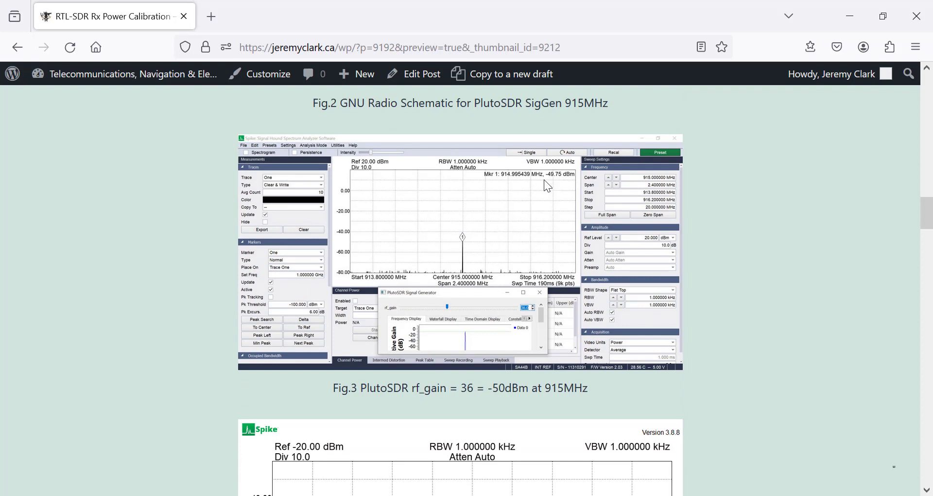
mouse_move(433, 409)
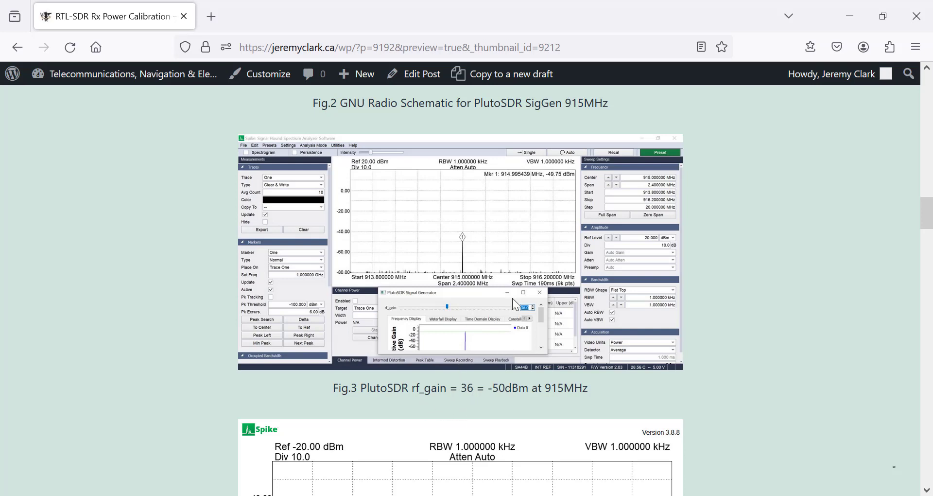
mouse_move(483, 243)
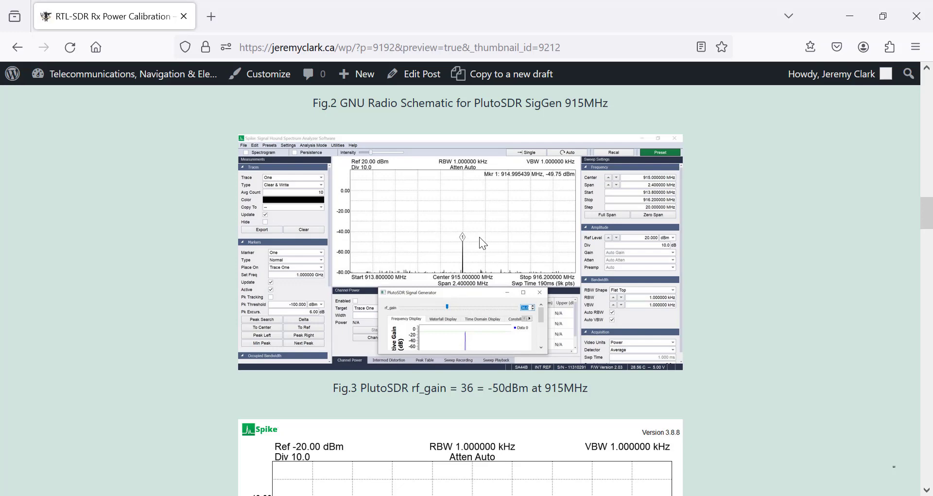
Scroll to Fig.4, the LoRa packet capture peaking around -45 dBm near 915 MHz.
scroll("down", 3)
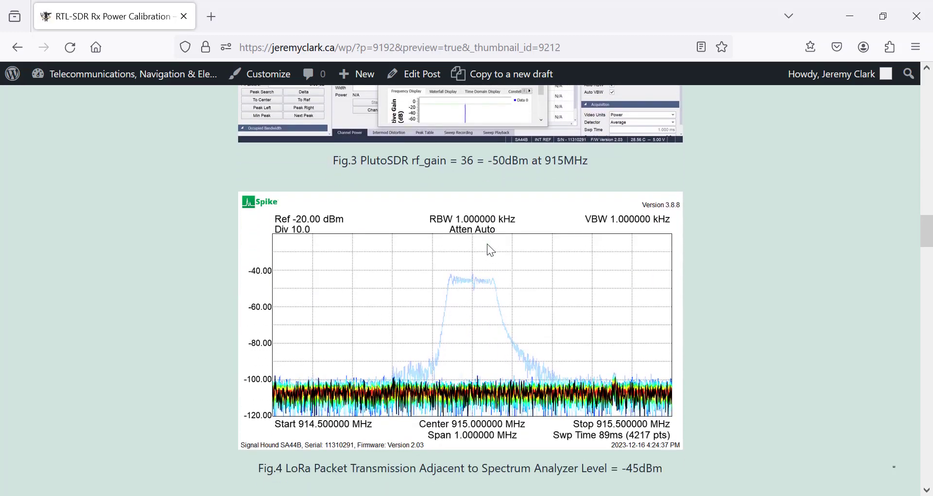
mouse_move(453, 294)
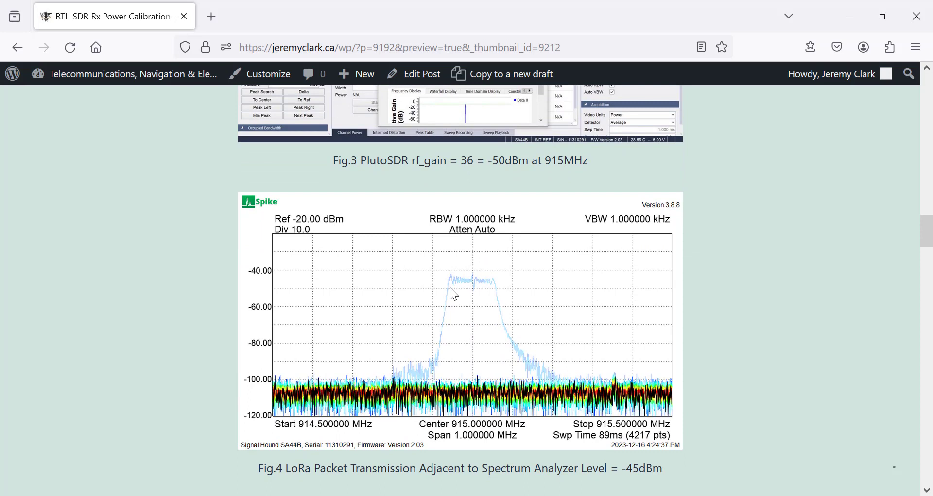
mouse_move(465, 295)
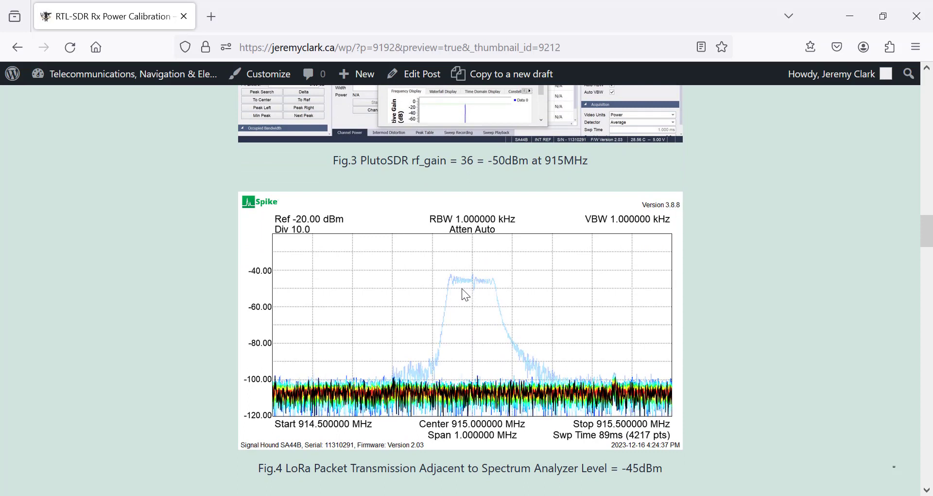
mouse_move(471, 291)
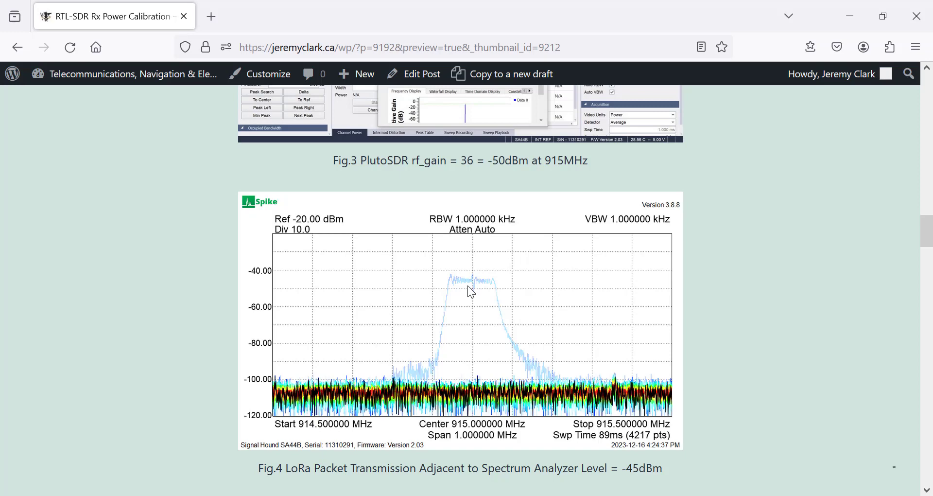
mouse_move(376, 299)
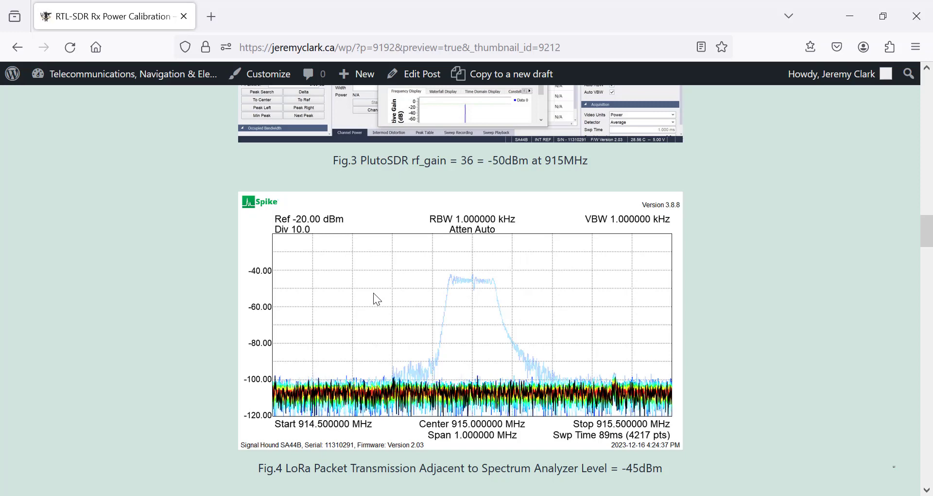
mouse_move(497, 290)
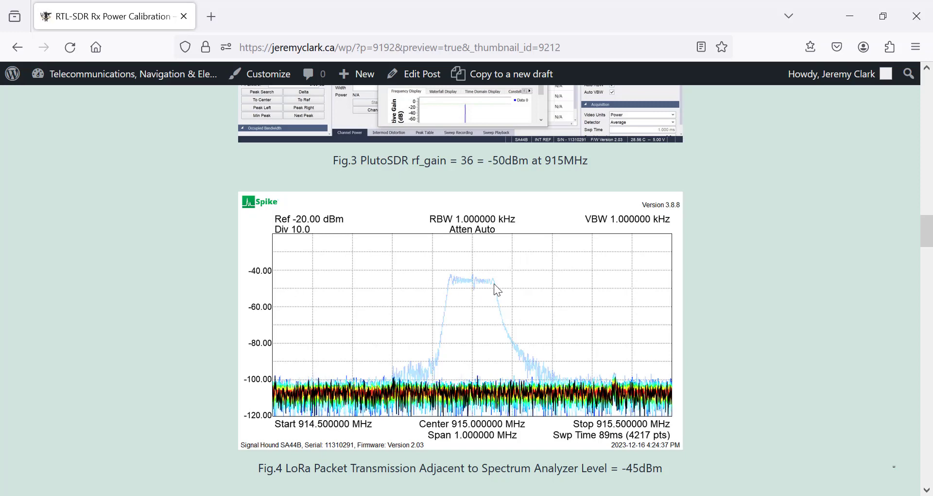
mouse_move(482, 296)
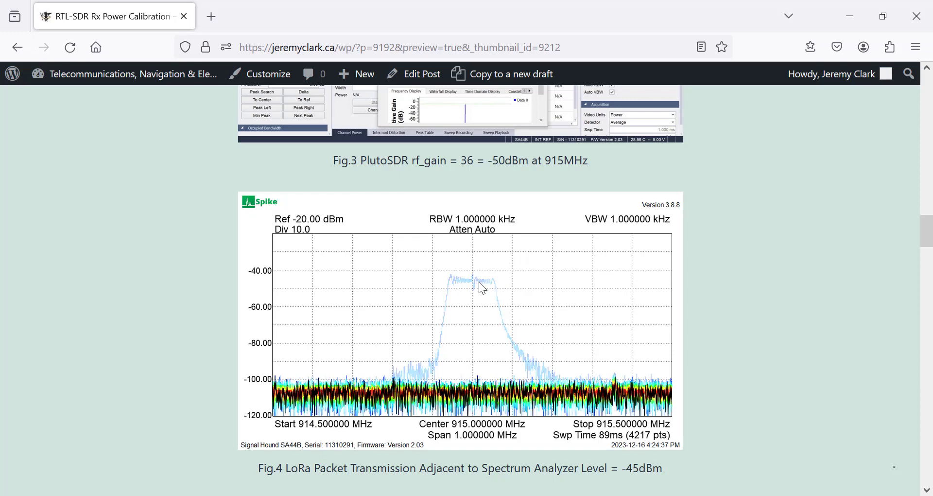
mouse_move(518, 334)
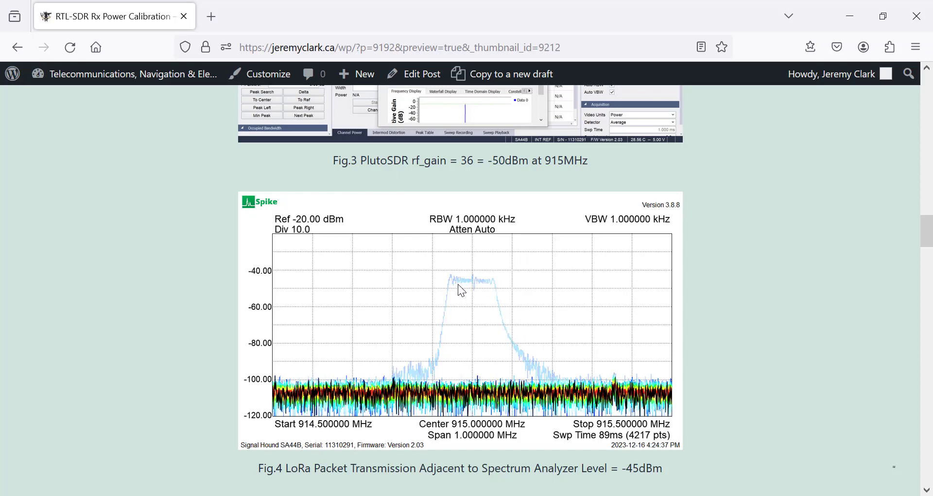
mouse_move(455, 311)
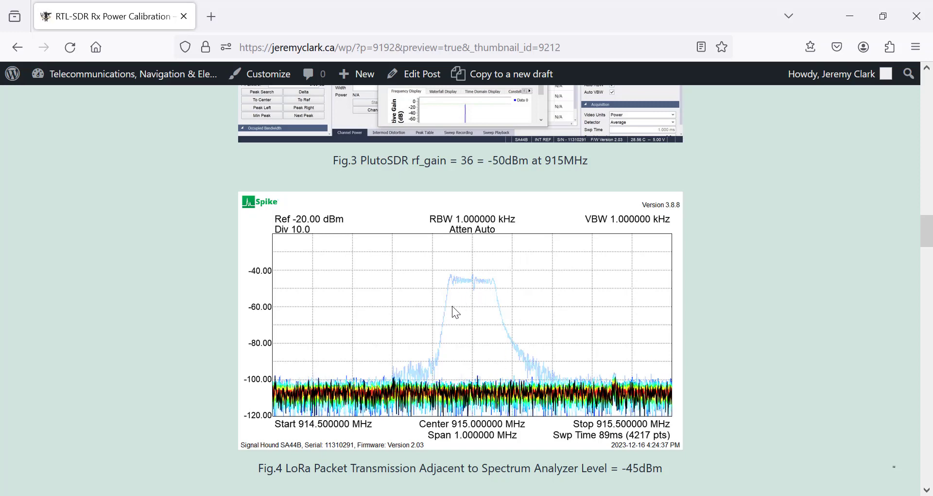
mouse_move(526, 349)
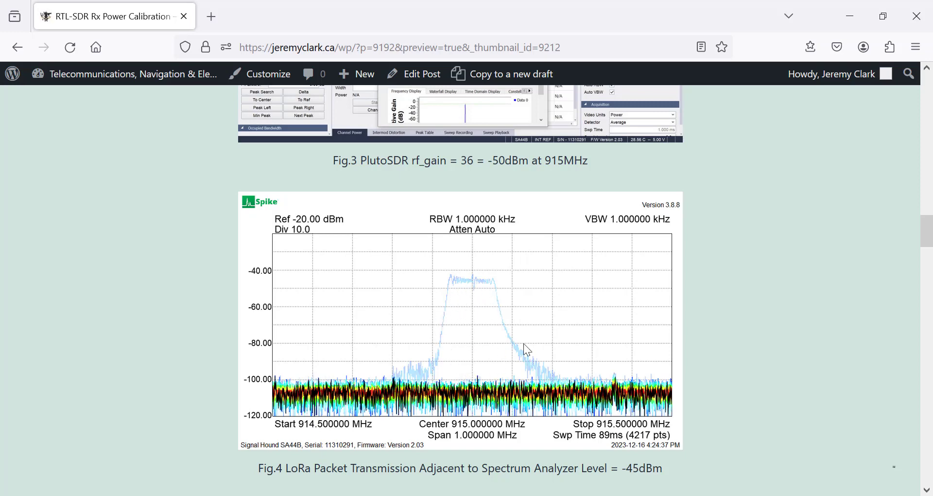
mouse_move(494, 297)
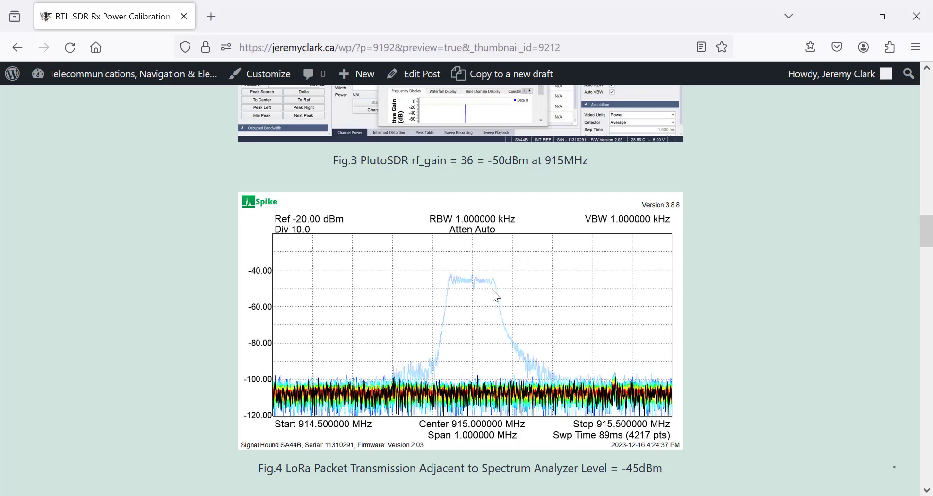
mouse_move(481, 278)
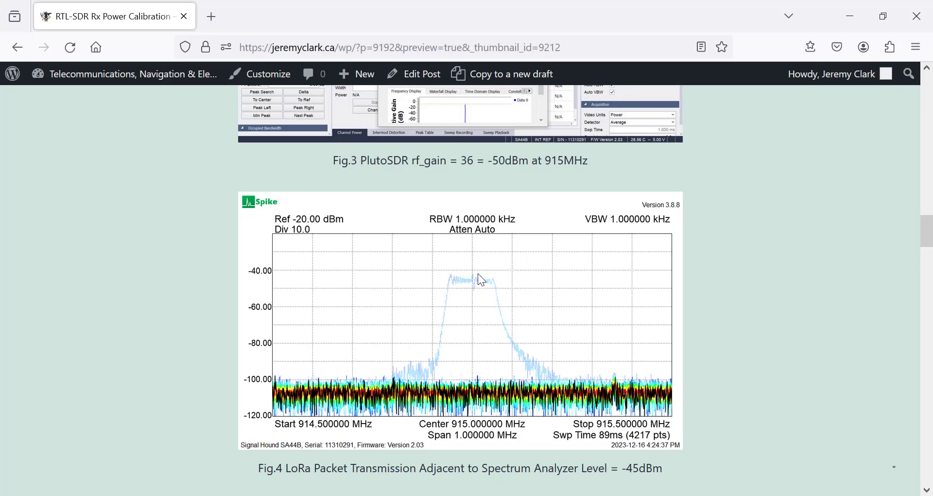
mouse_move(475, 287)
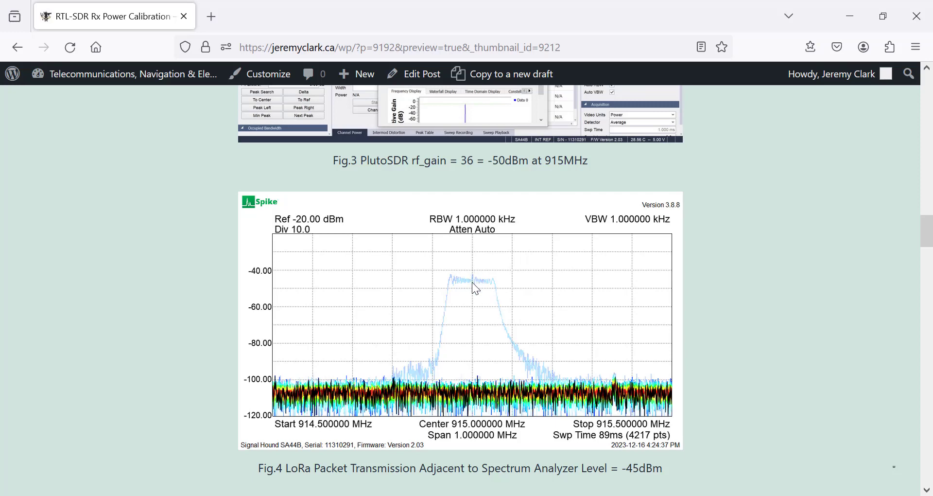
Scroll to Fig.5, the SDR# LoRa packet spectrum peaking at -23 dBFS with 0 dB gain.
scroll("down", 3)
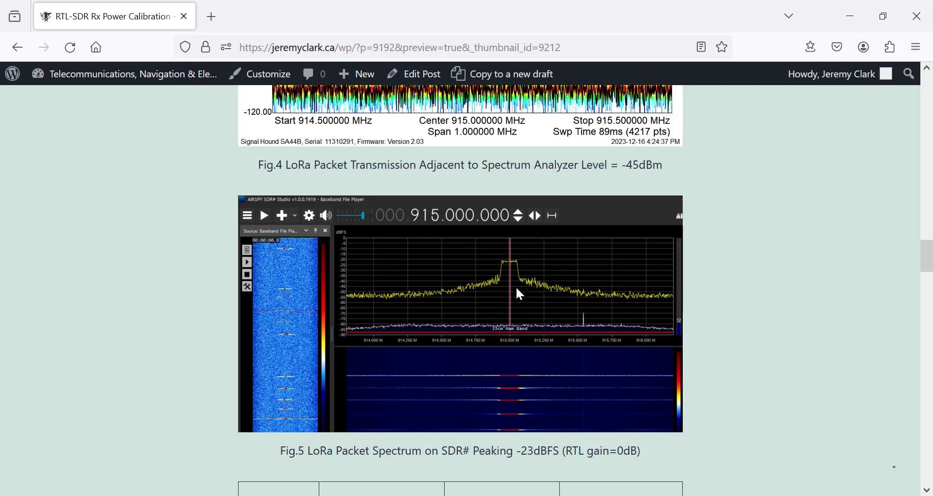
mouse_move(521, 297)
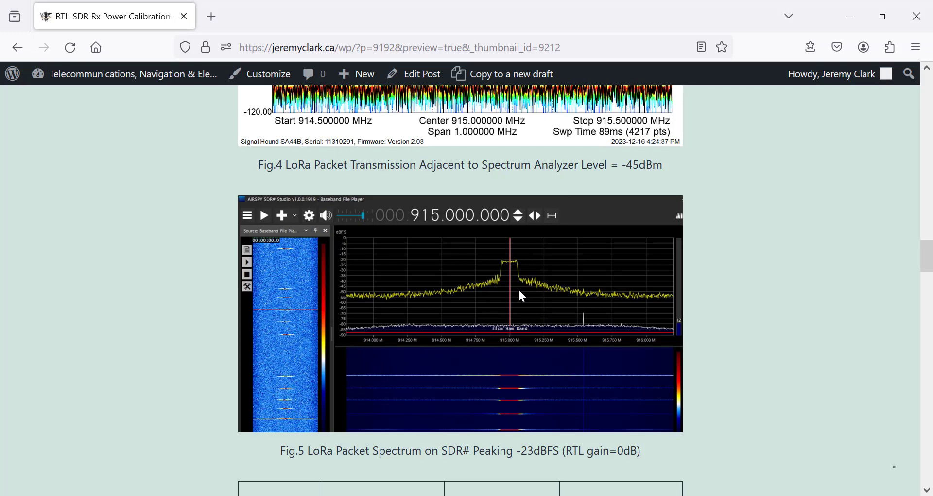
mouse_move(493, 289)
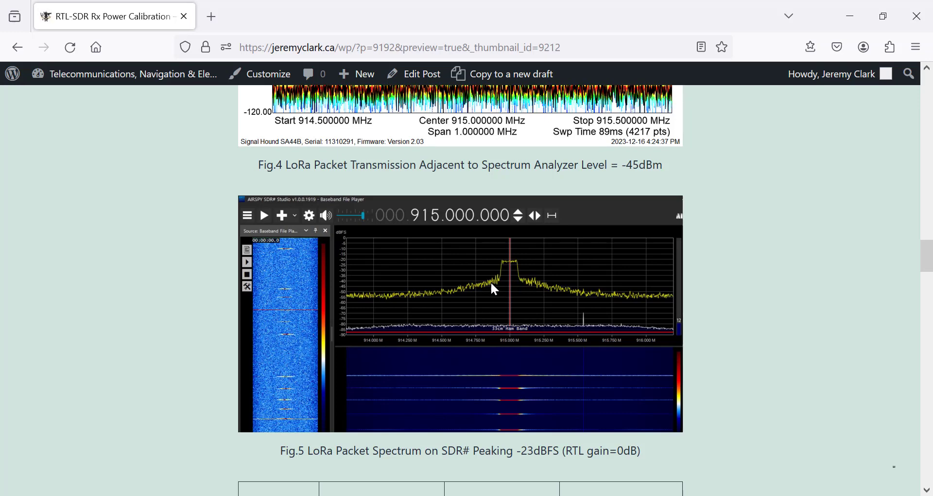
mouse_move(509, 267)
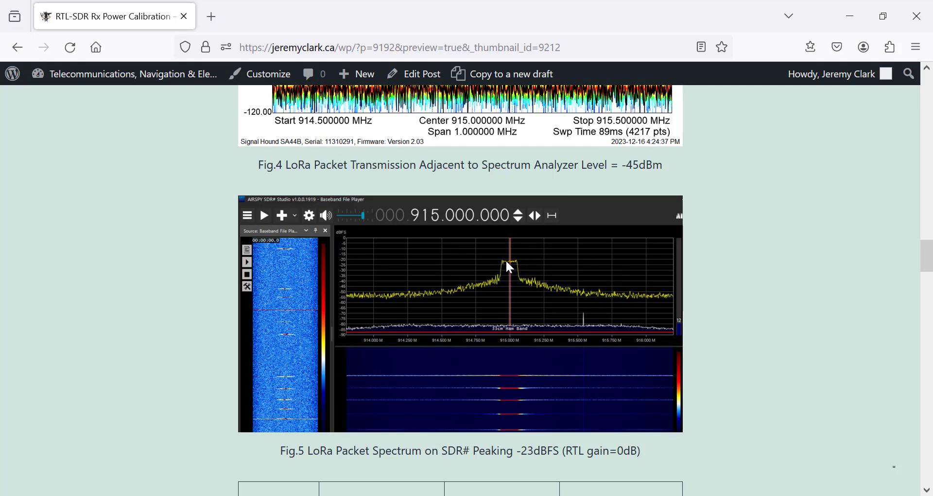
mouse_move(519, 267)
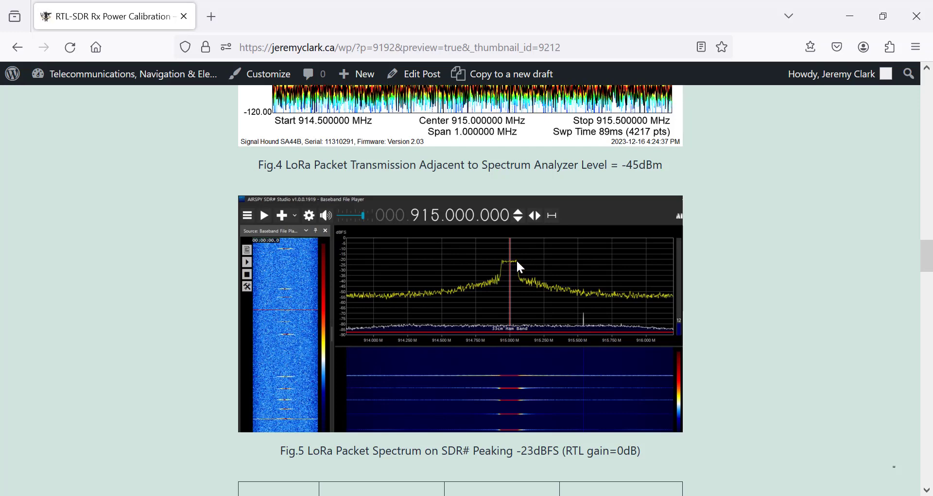
scroll("down", 3)
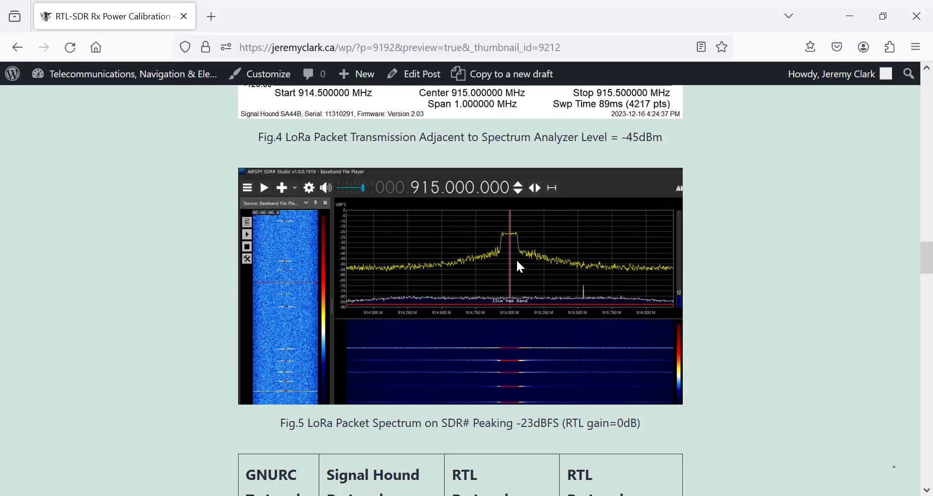
Scroll through the RTL-SDR Rx power calibration table down to its Fc/Gain notes row and caption.
scroll("down", 3)
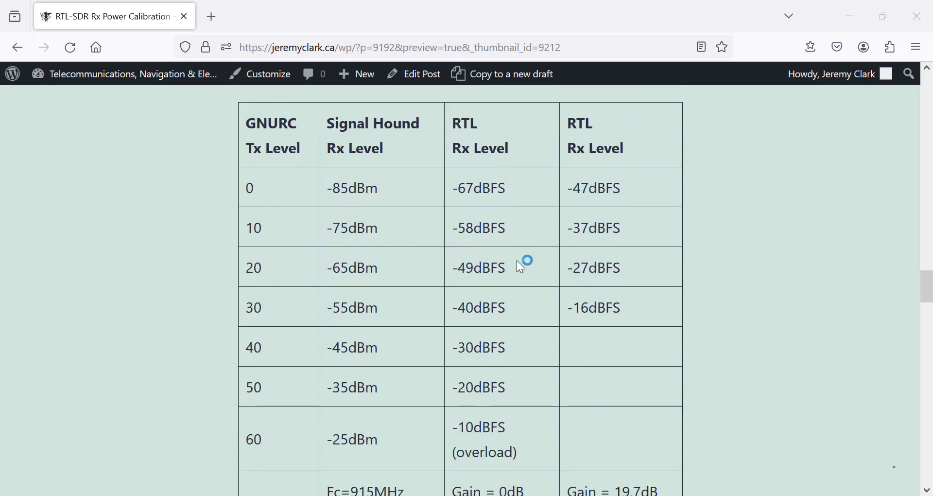
mouse_move(270, 191)
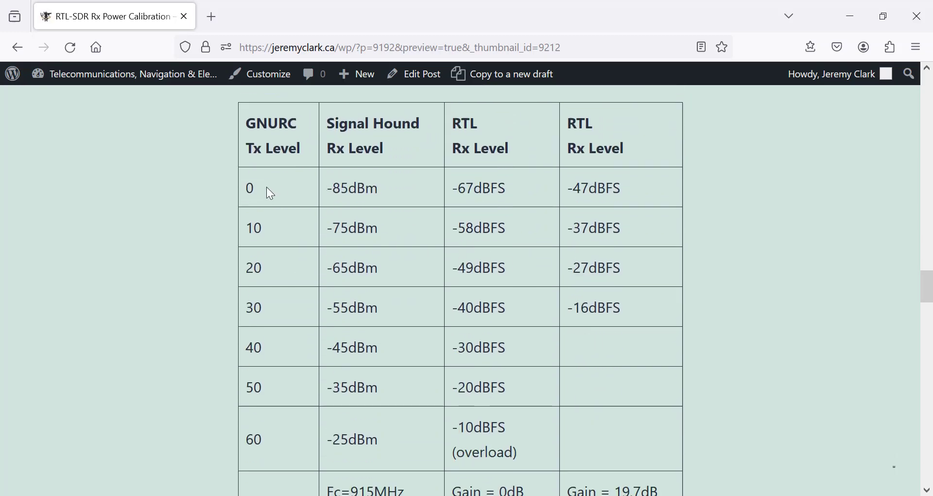
mouse_move(311, 417)
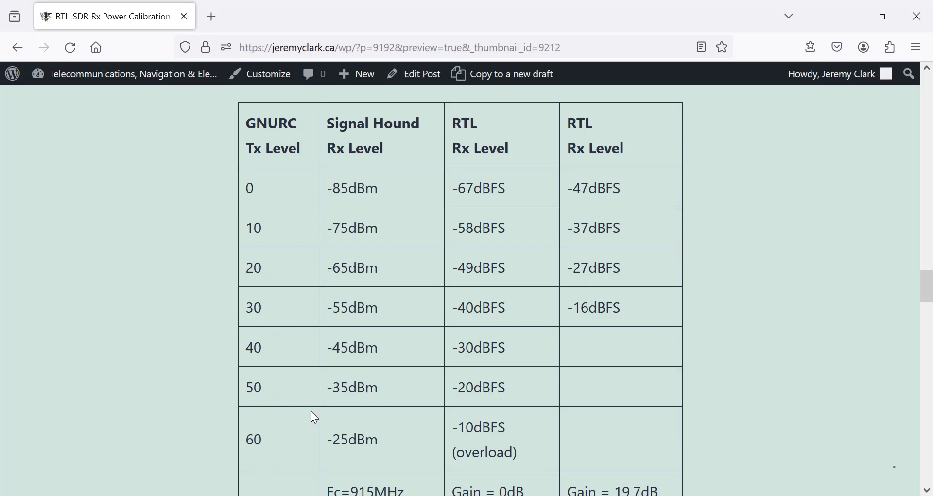
mouse_move(400, 191)
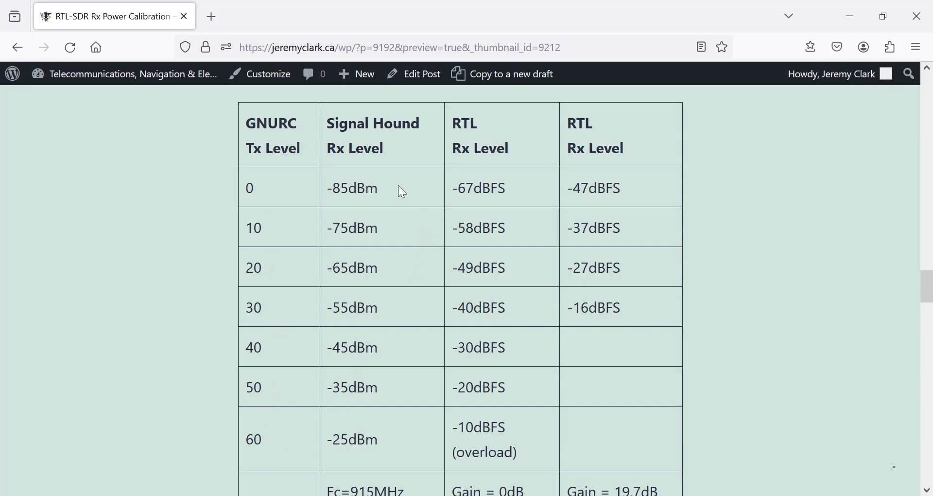
mouse_move(380, 428)
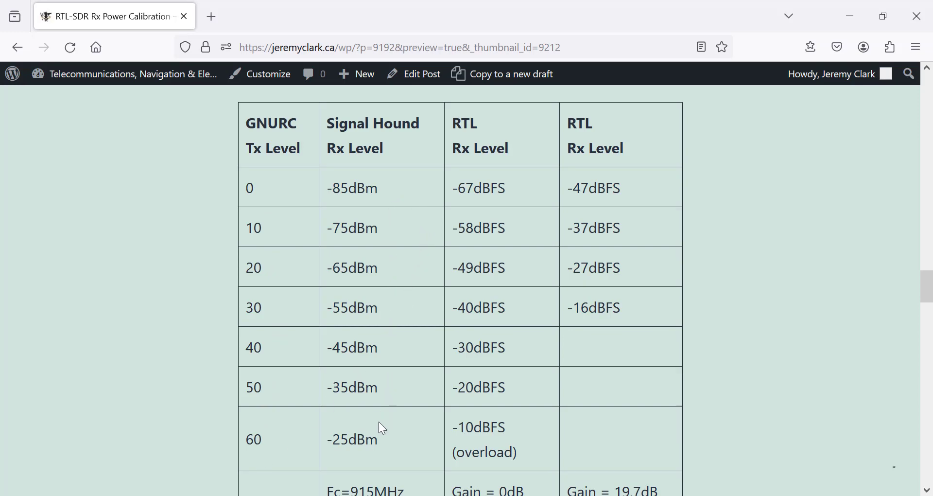
mouse_move(438, 481)
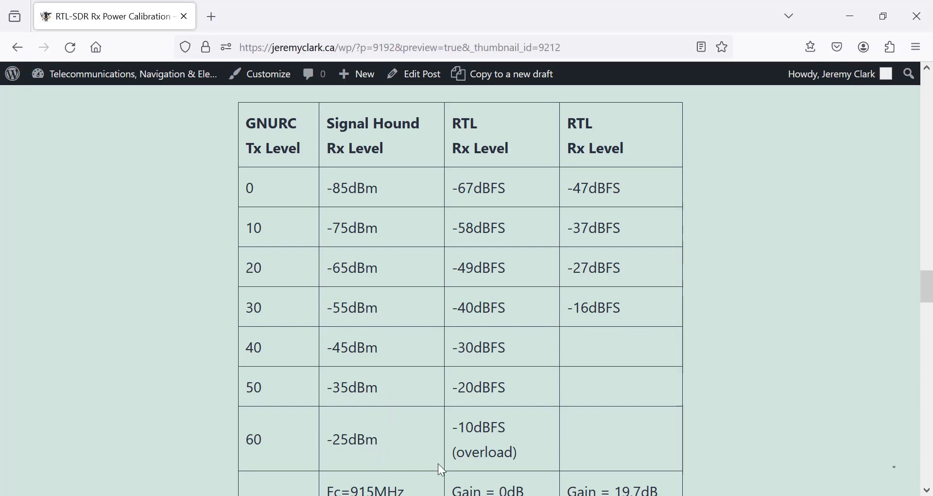
mouse_move(516, 183)
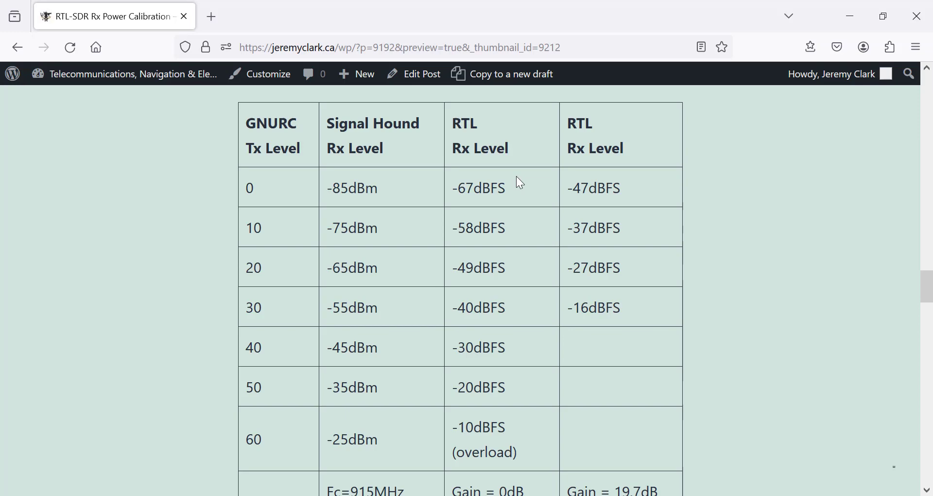
scroll("down", 3)
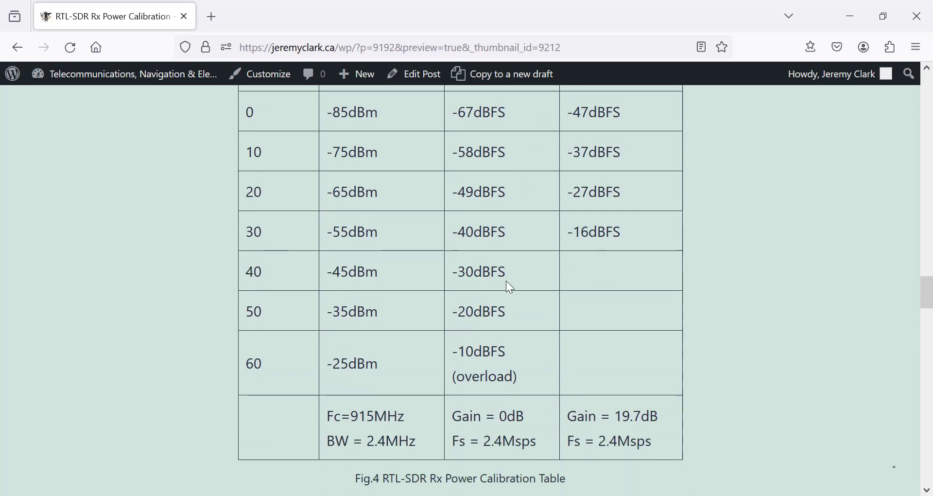
mouse_move(493, 436)
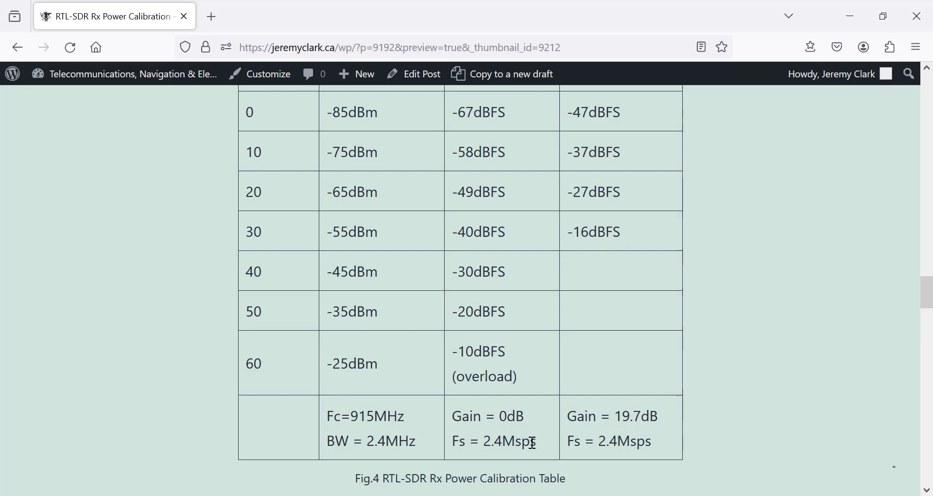
mouse_move(629, 435)
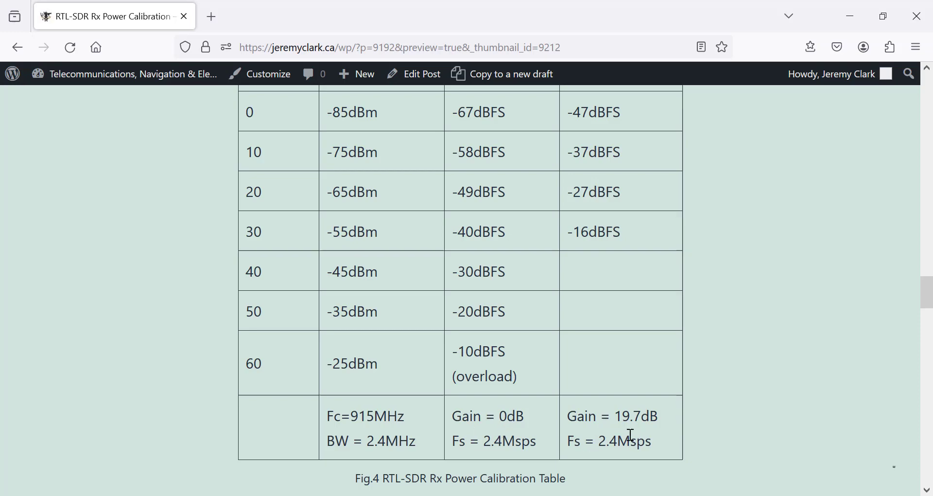
mouse_move(582, 385)
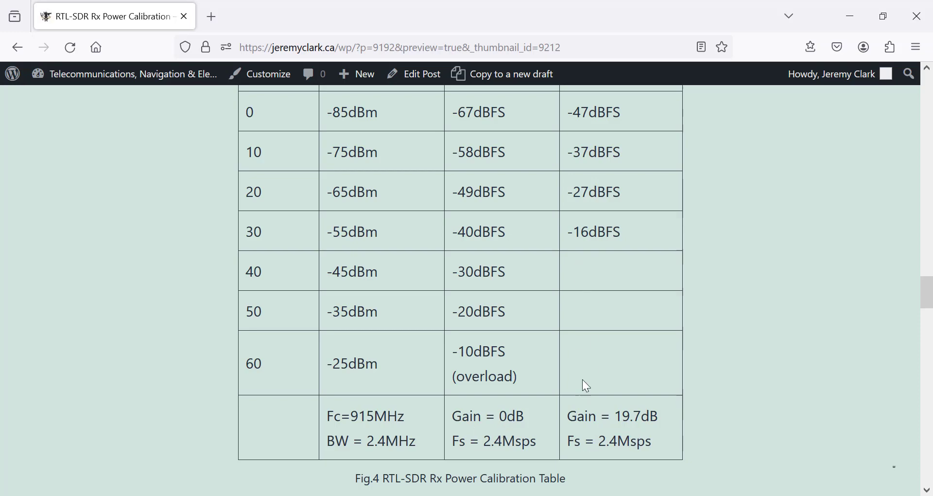
mouse_move(597, 293)
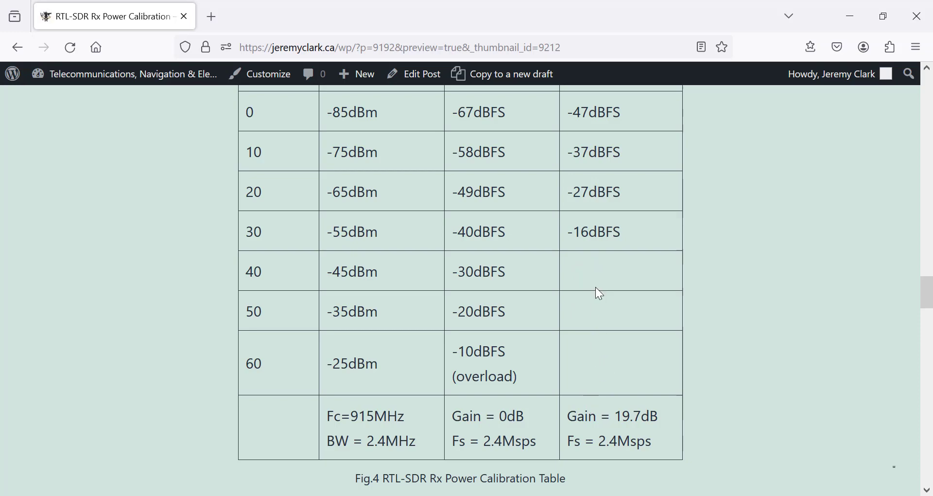
mouse_move(747, 311)
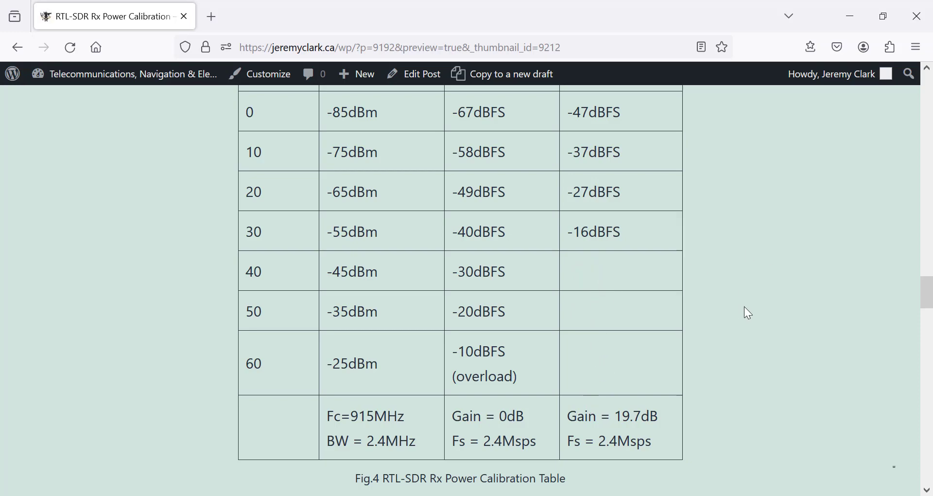
scroll("down", 3)
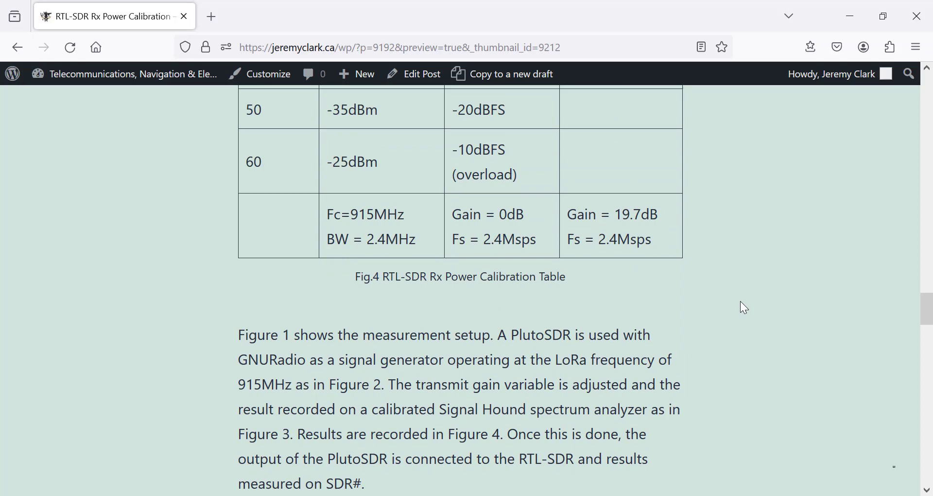
scroll("down", 3)
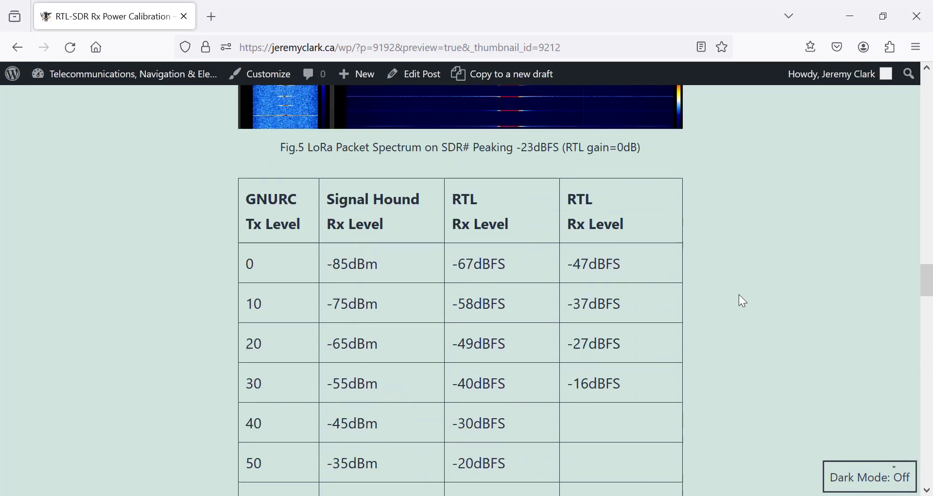
scroll("up", 3)
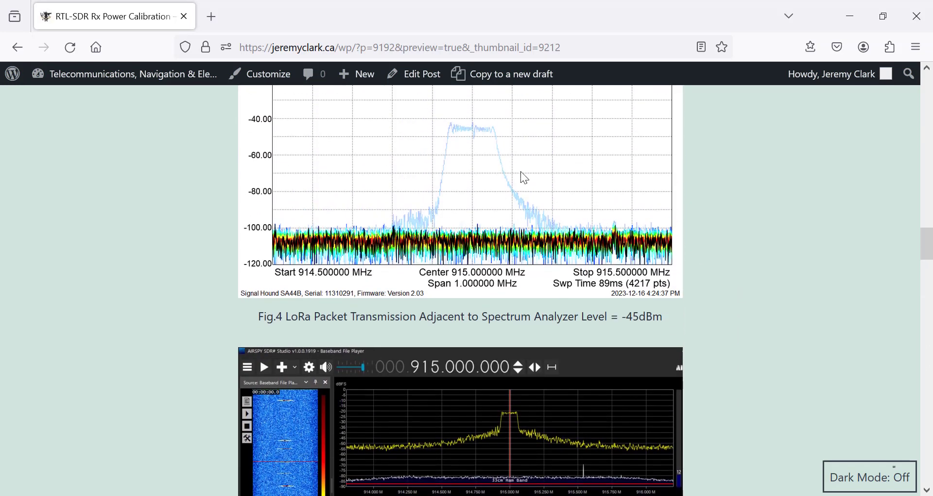
scroll("down", 3)
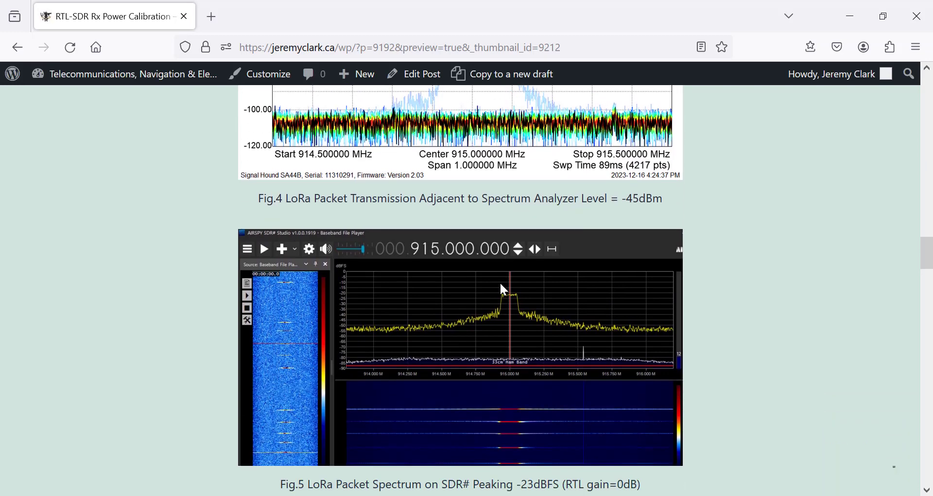
scroll("down", 3)
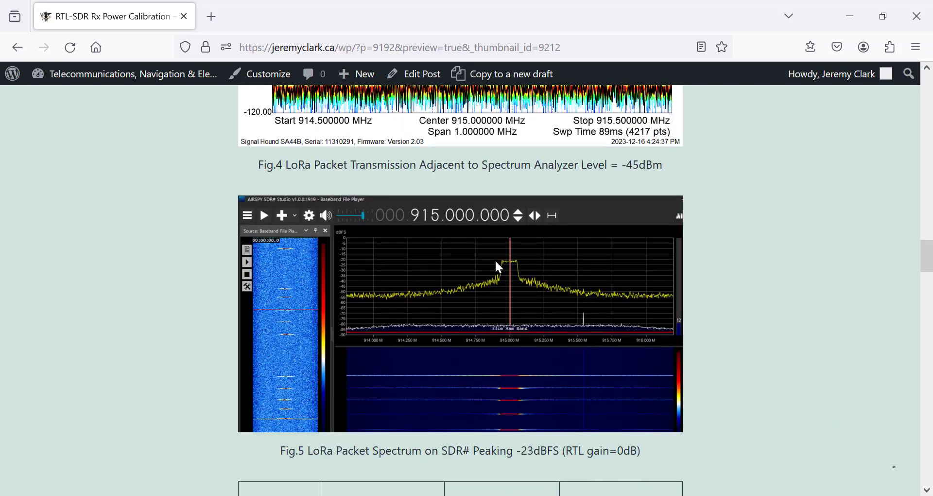
scroll("down", 3)
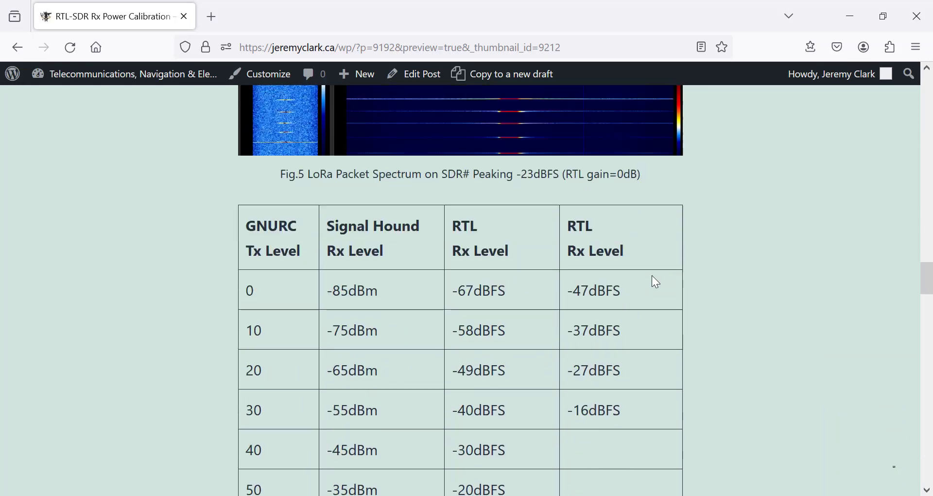
scroll("down", 3)
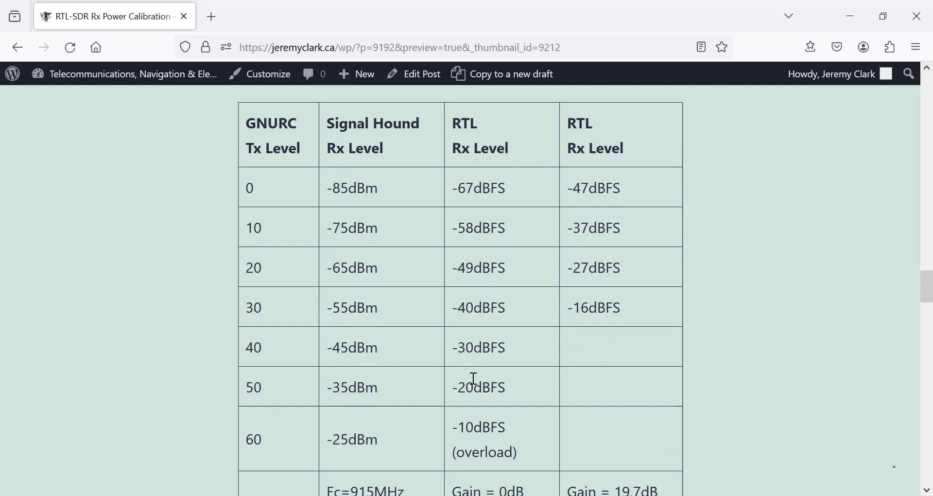
mouse_move(448, 385)
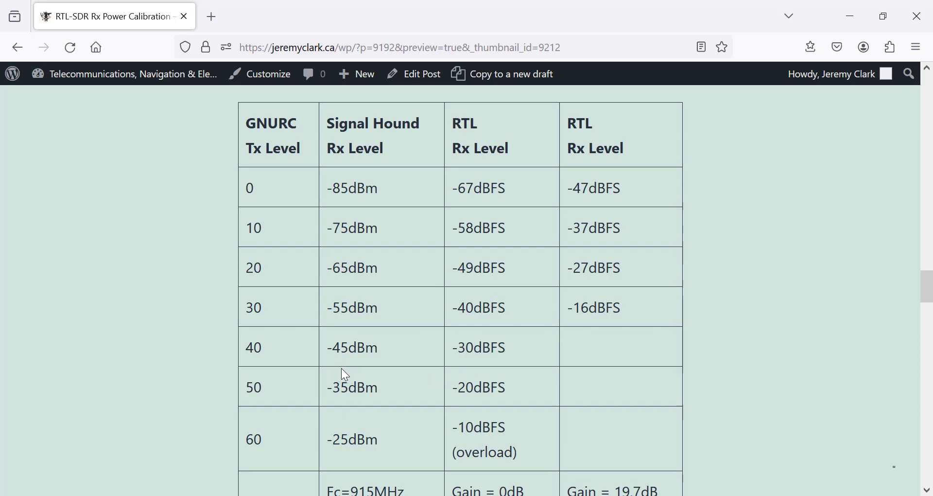
mouse_move(335, 368)
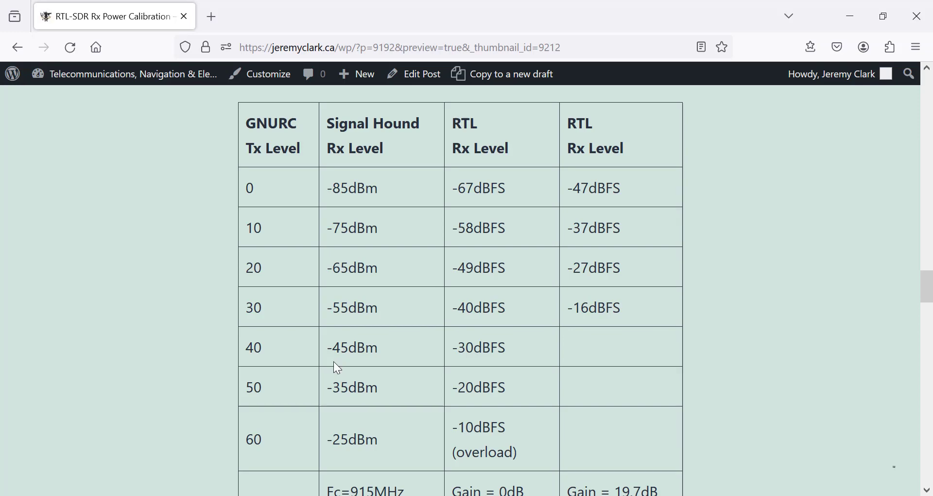
mouse_move(725, 324)
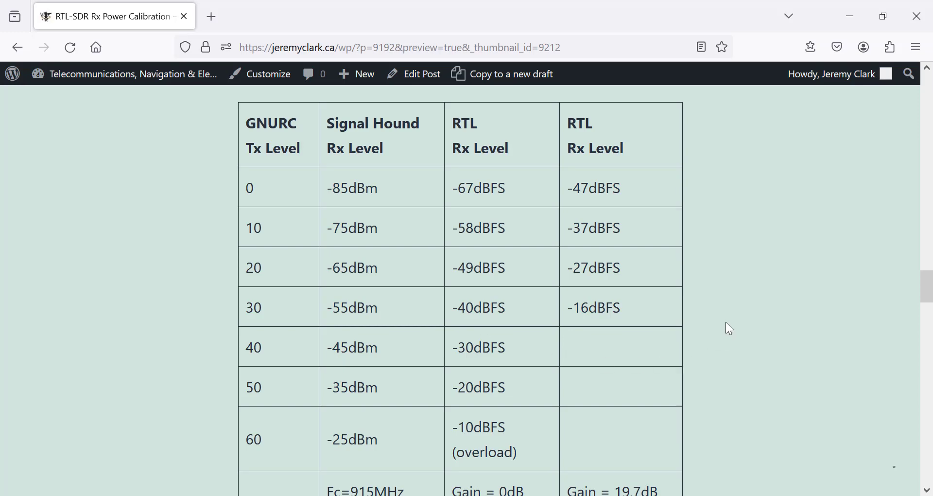
scroll("down", 3)
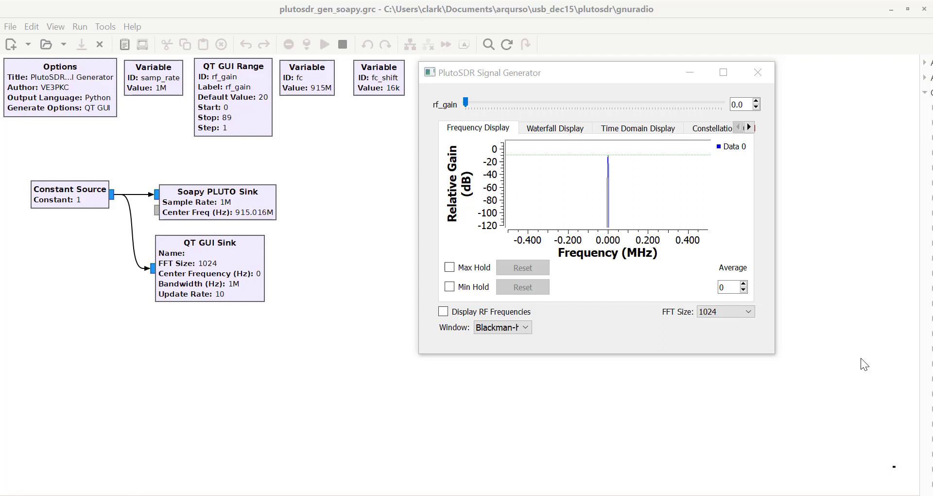
mouse_move(299, 197)
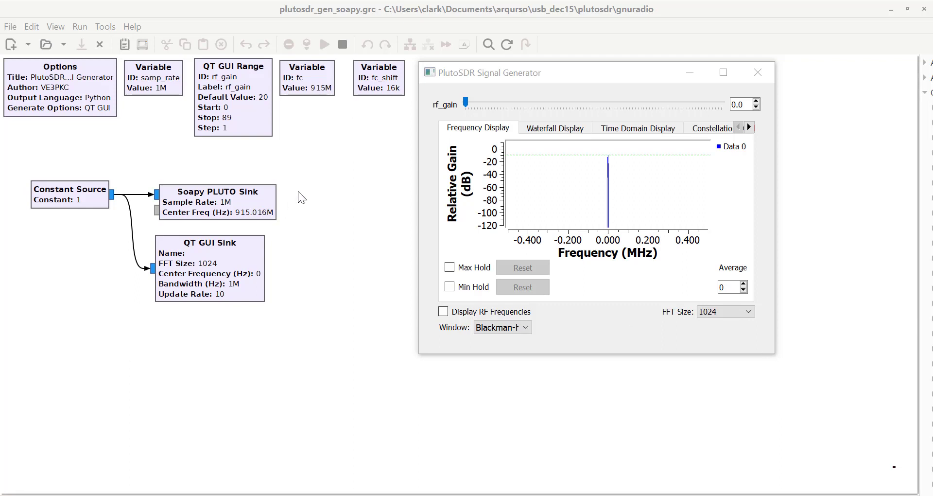
mouse_move(333, 176)
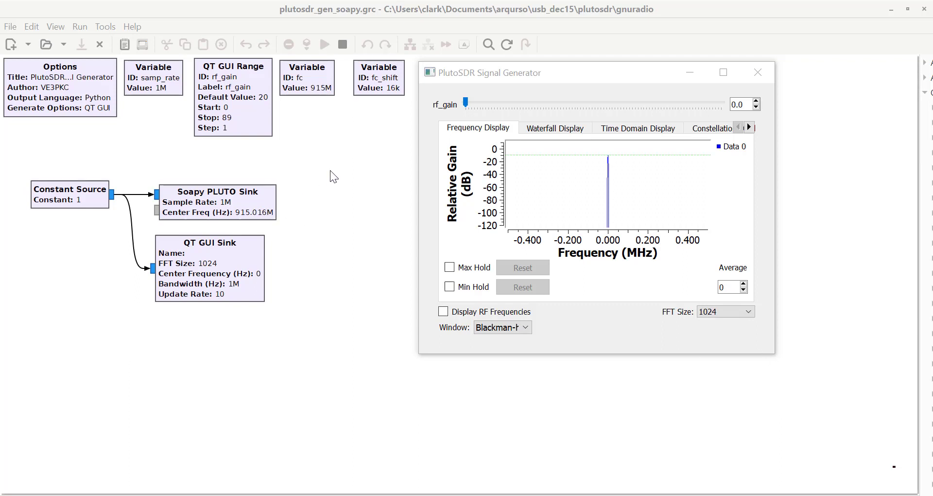
mouse_move(337, 116)
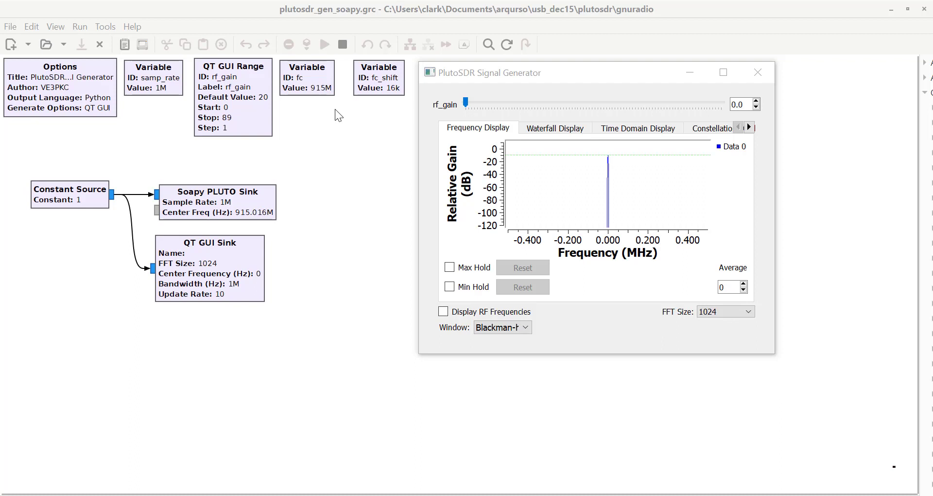
mouse_move(355, 146)
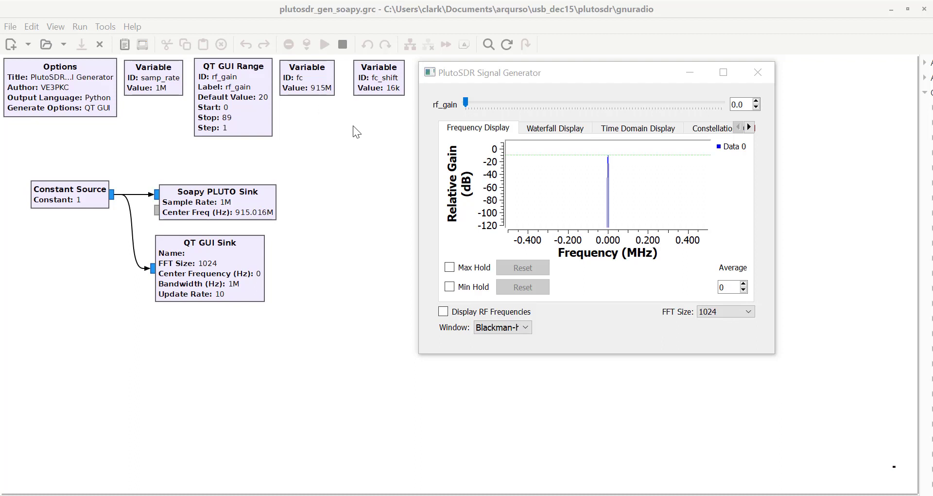
mouse_move(334, 147)
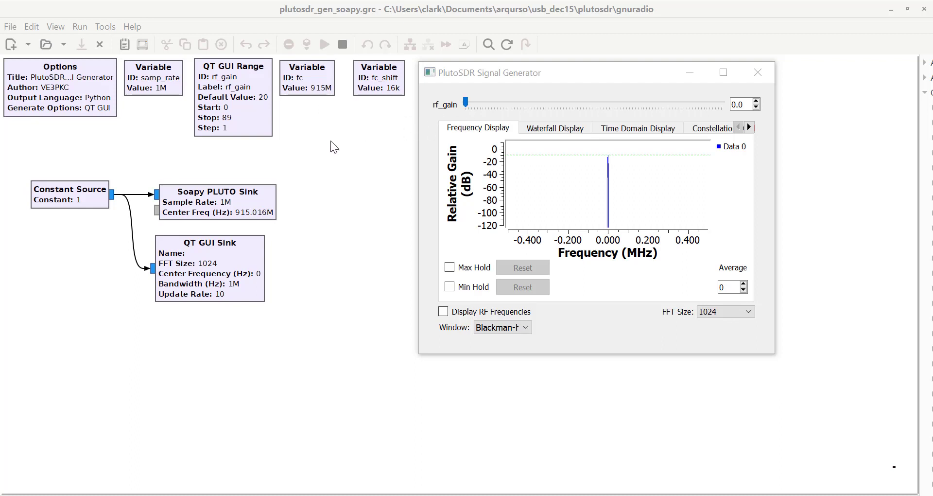
mouse_move(463, 114)
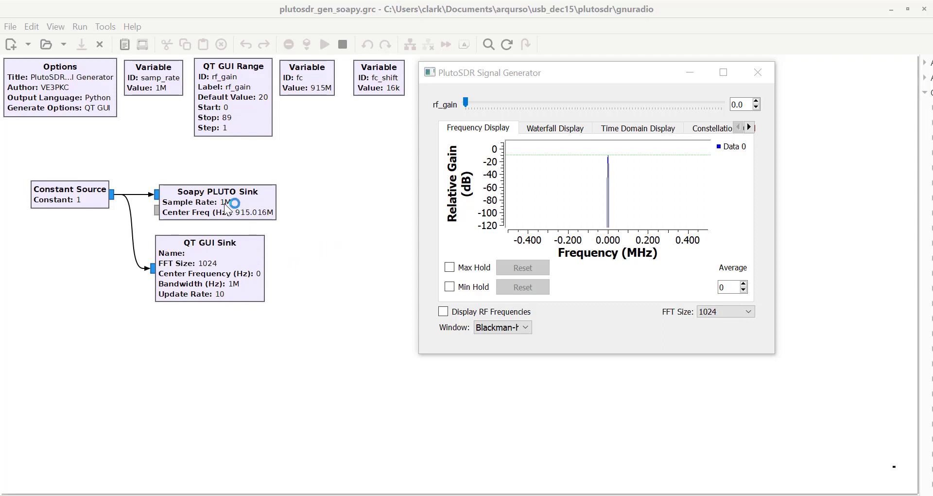
mouse_move(320, 207)
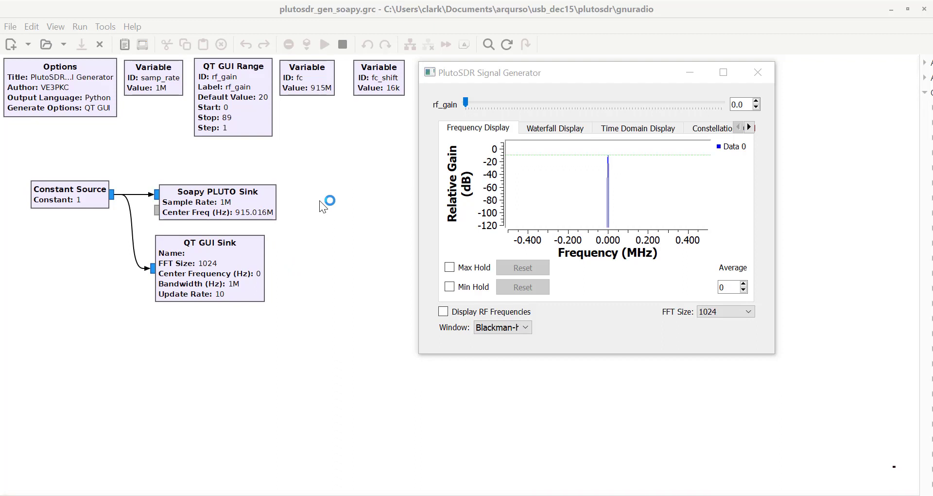
mouse_move(694, 109)
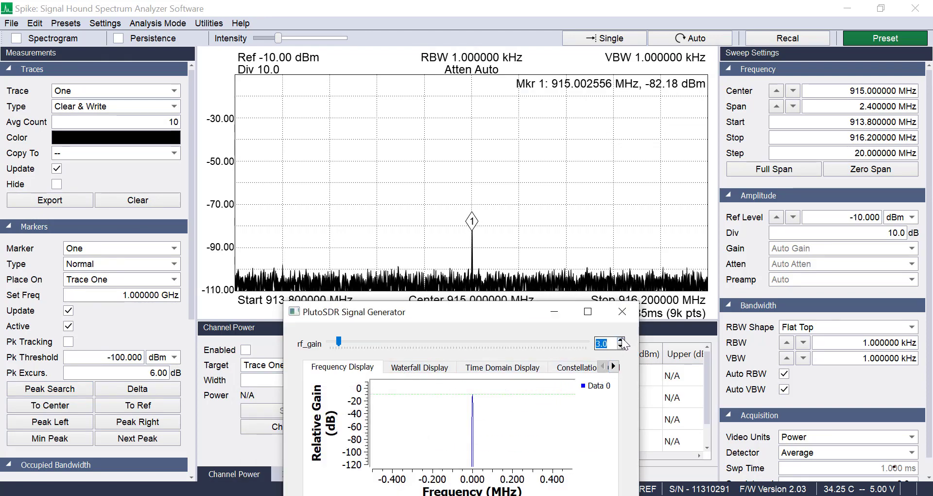
Set the PlutoSDR rf_gain to 10 and peak-search the tone at about -75.66 dBm.
left_click_drag(339, 341, 351, 342)
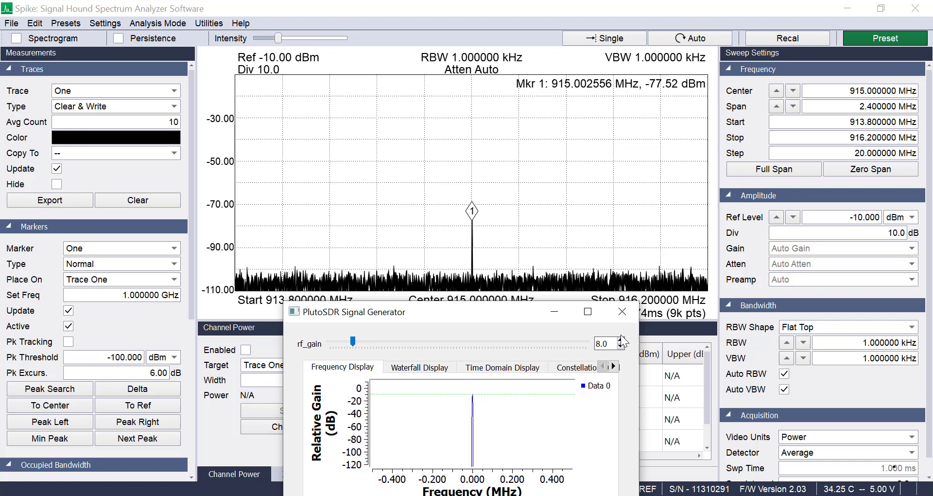
left_click(621, 339)
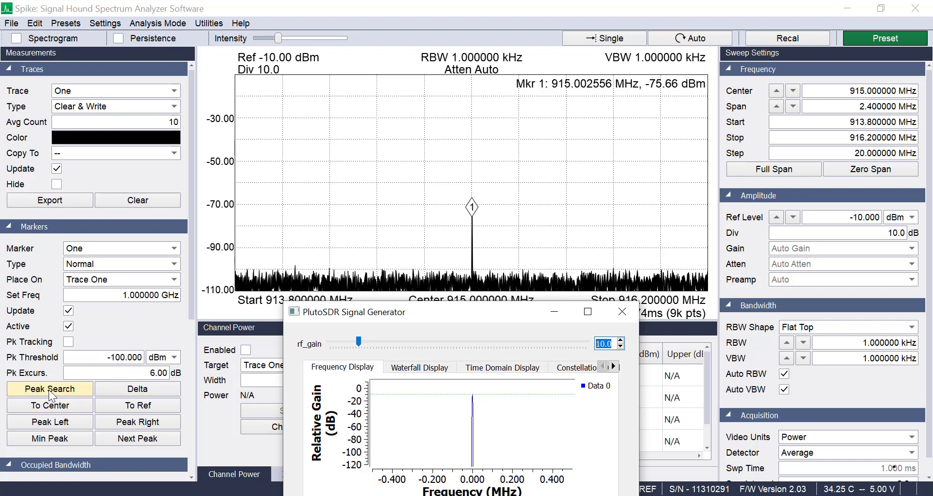
left_click(622, 311)
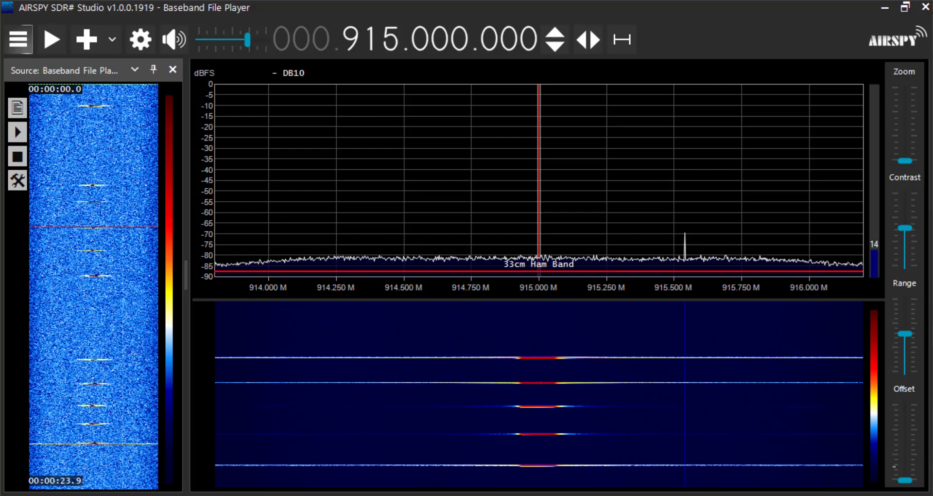
mouse_move(406, 442)
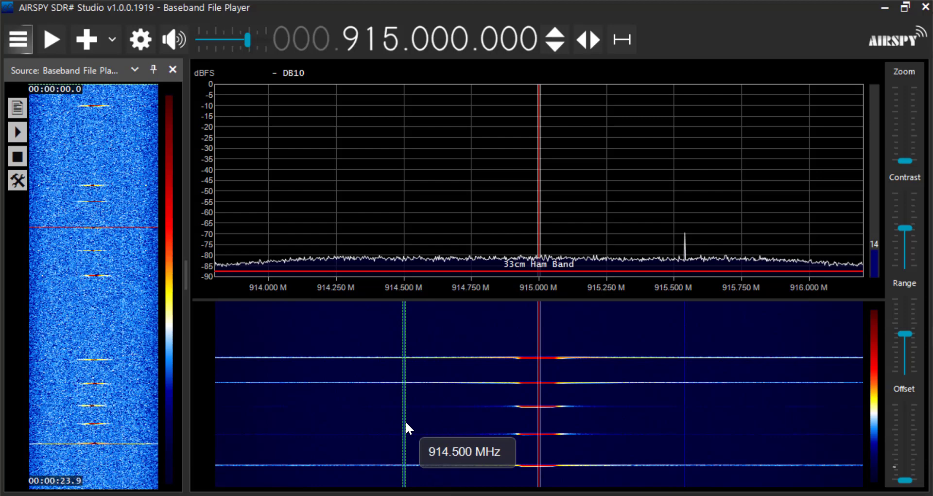
mouse_move(267, 202)
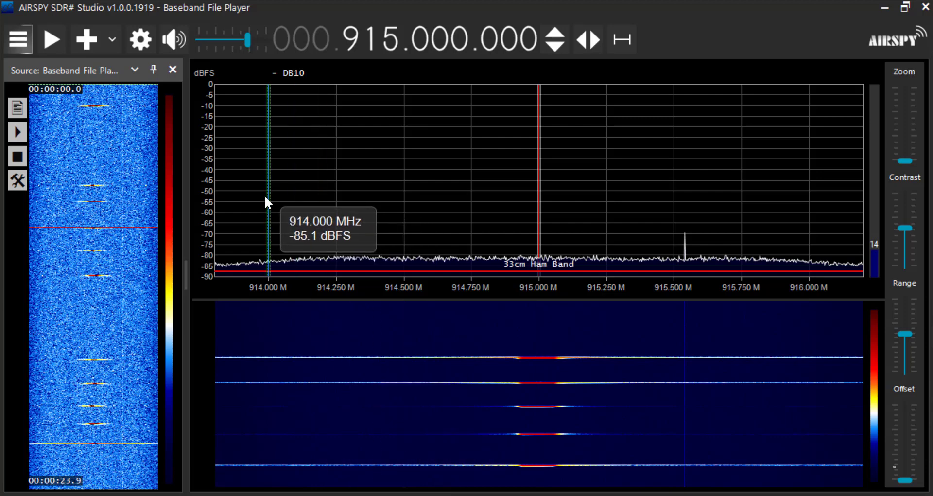
Play the recorded baseband file to show the LoRa packet spectrum around 915 MHz.
left_click(51, 41)
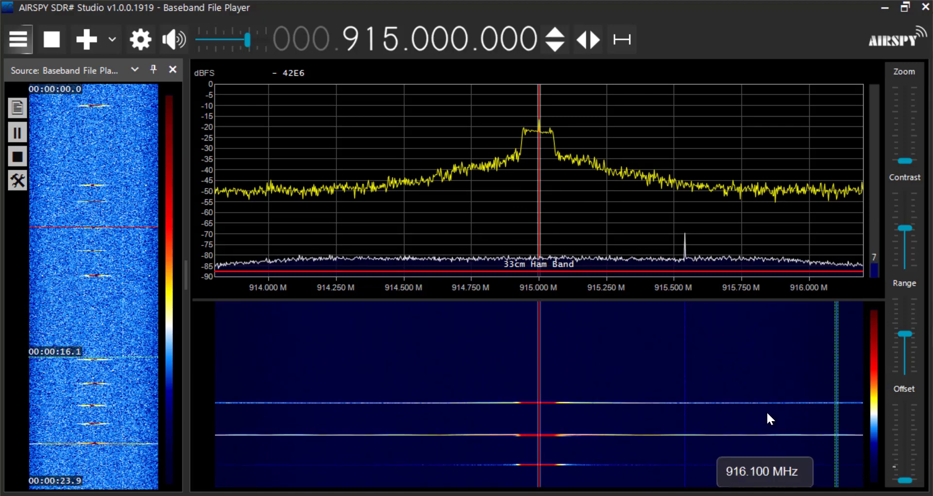
mouse_move(293, 350)
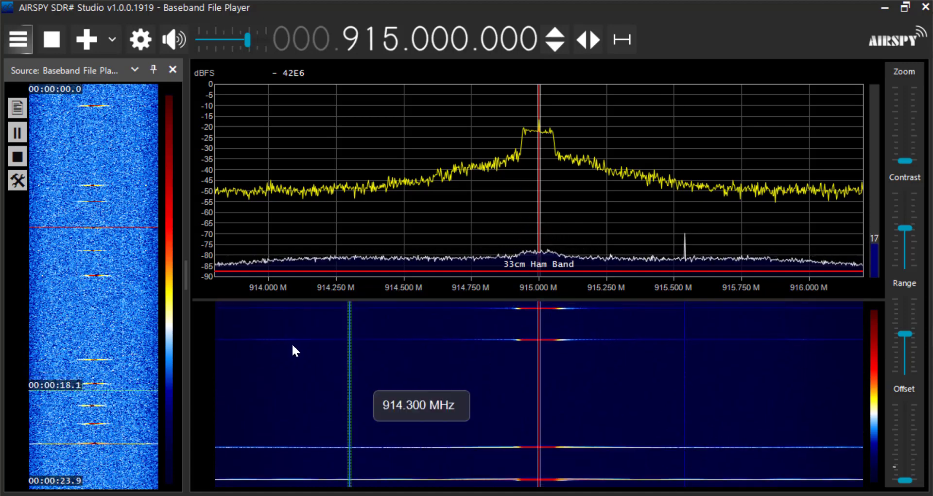